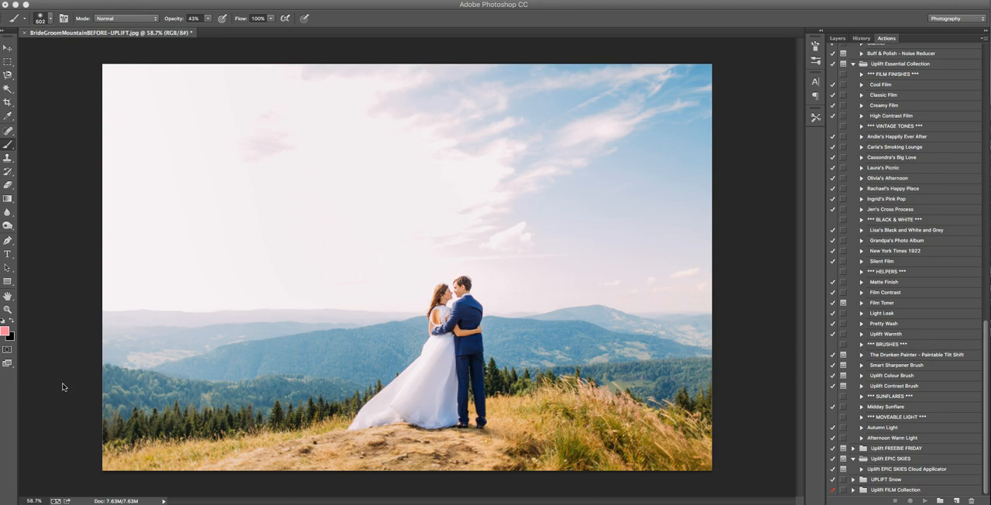
mouse_move(684, 332)
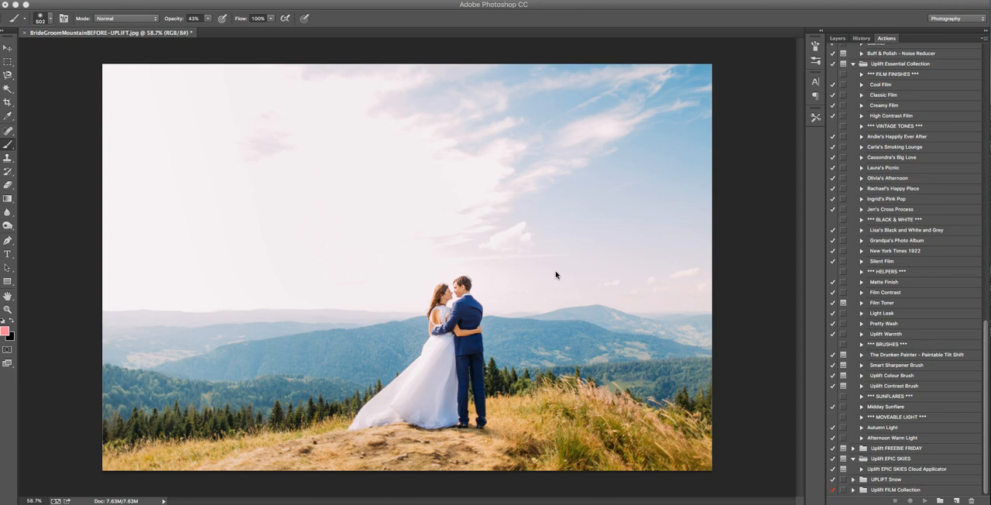
mouse_move(360, 154)
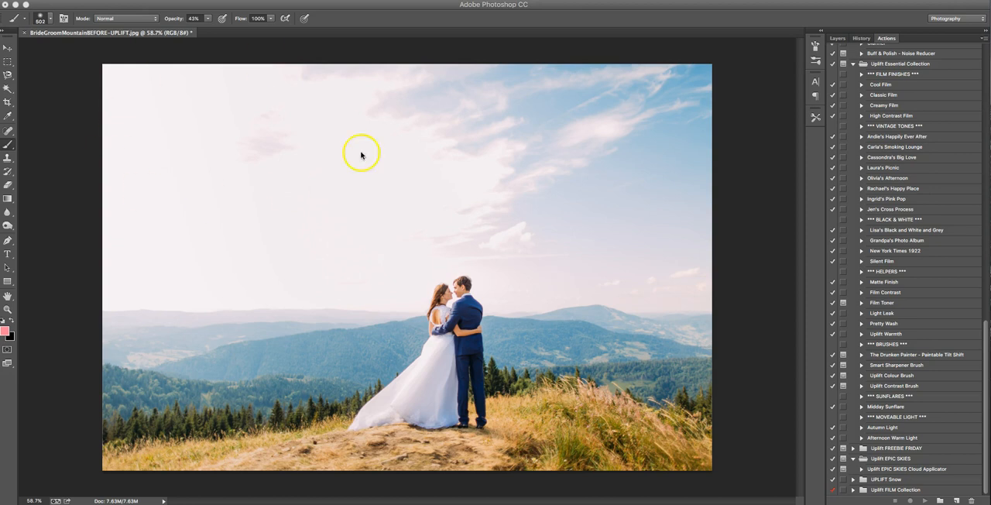
mouse_move(505, 204)
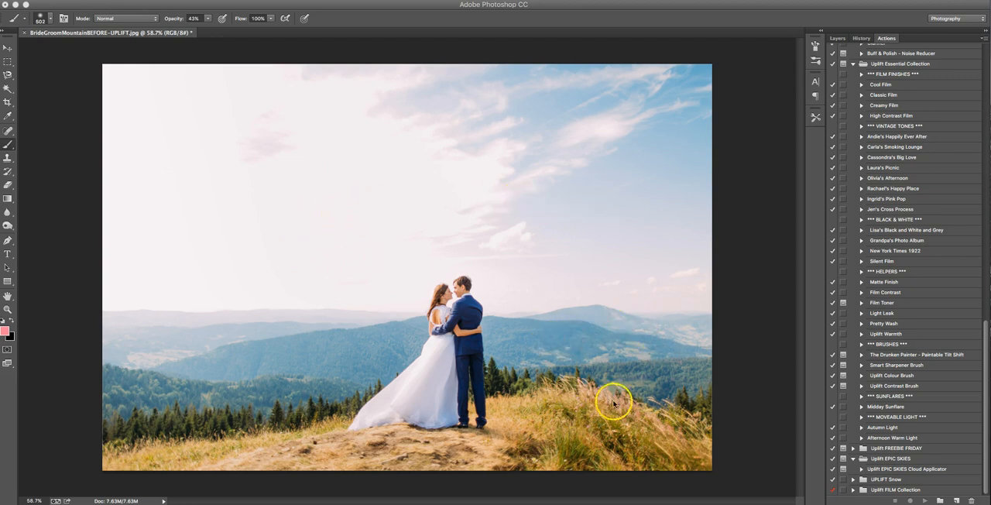
mouse_move(623, 256)
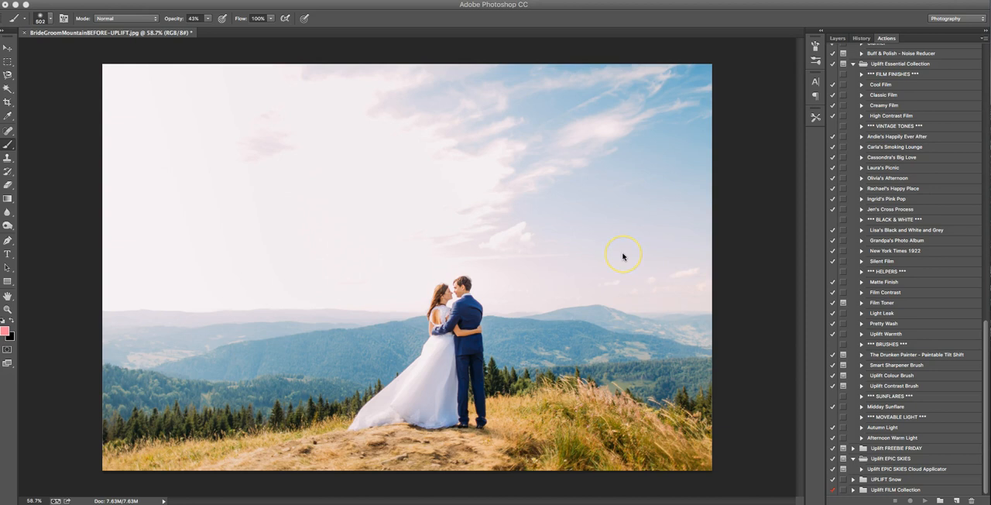
mouse_move(623, 256)
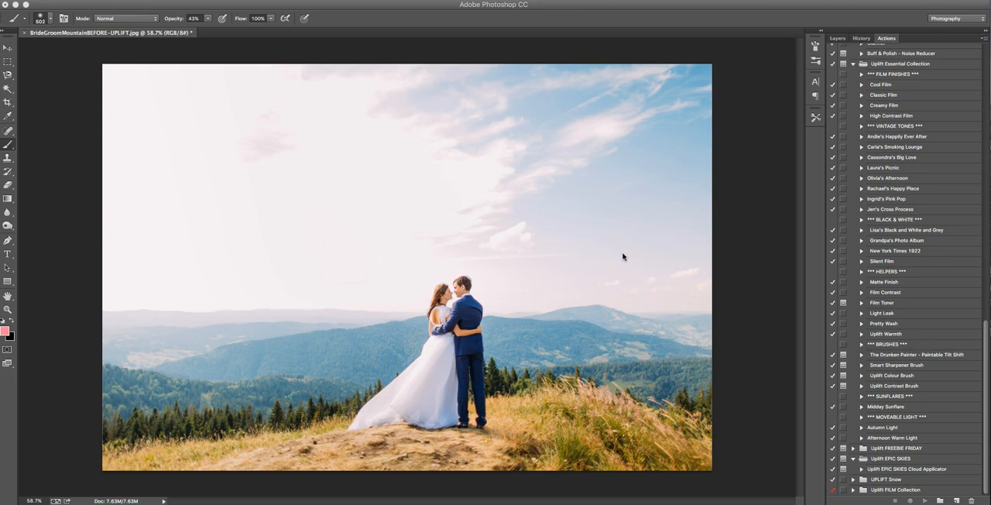
mouse_move(779, 292)
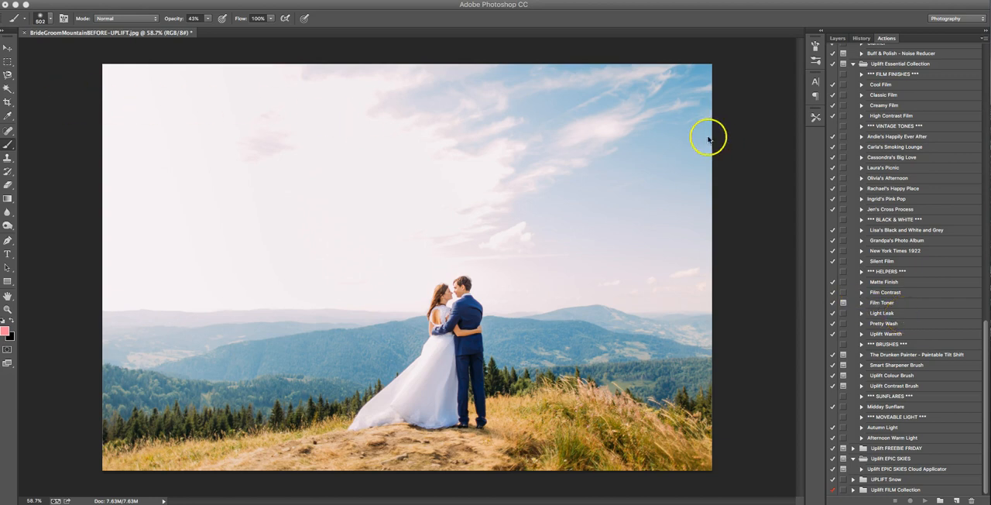
mouse_move(610, 184)
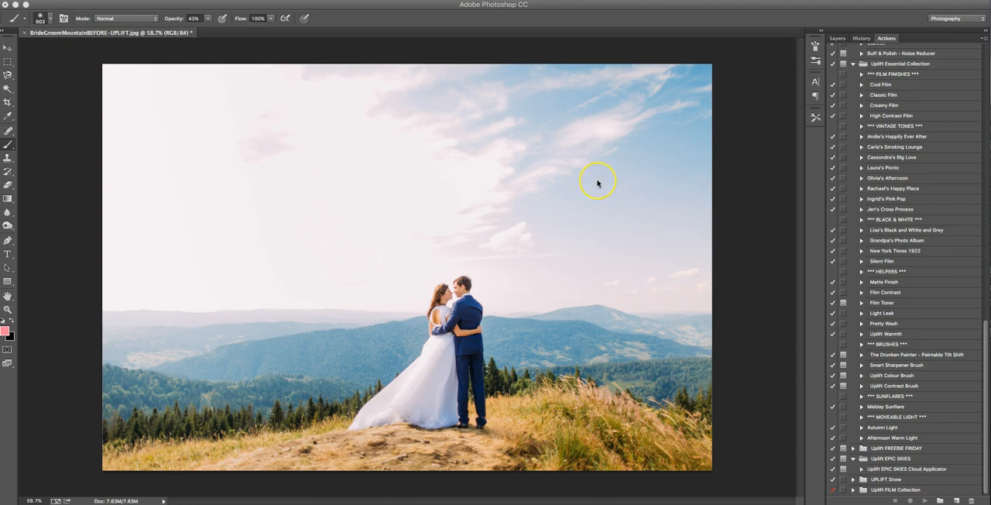
mouse_move(558, 183)
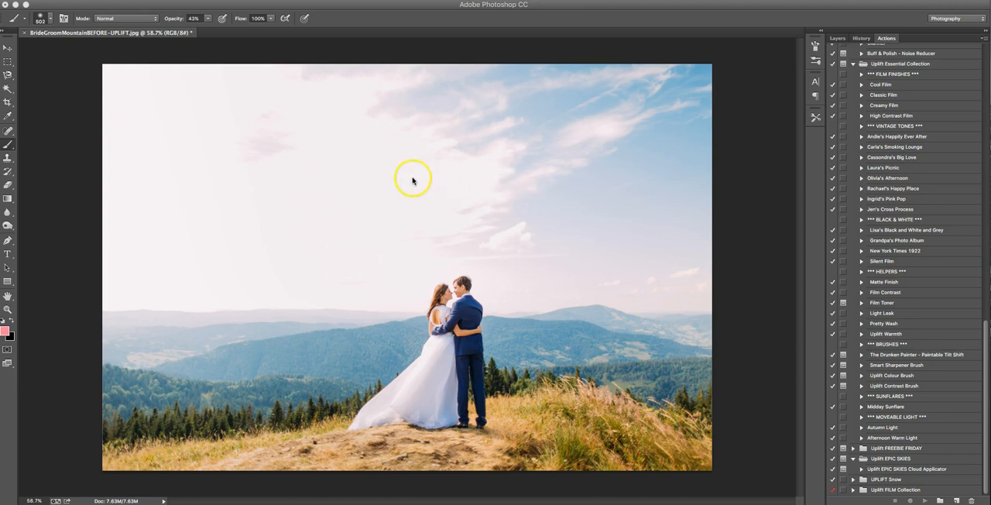
mouse_move(645, 268)
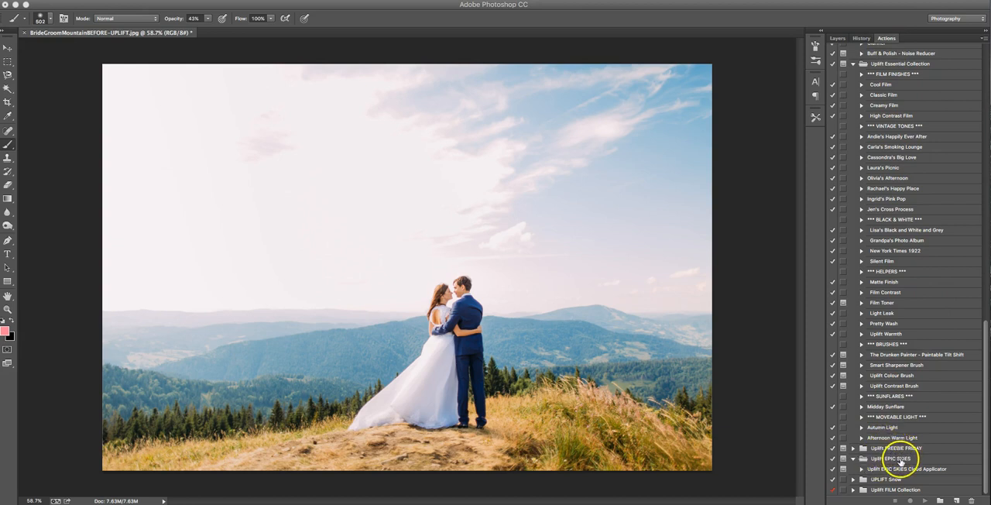
- Run the Uplift Epic Skies Cloud Applicator action and continue past its message dialog
left_click(907, 468)
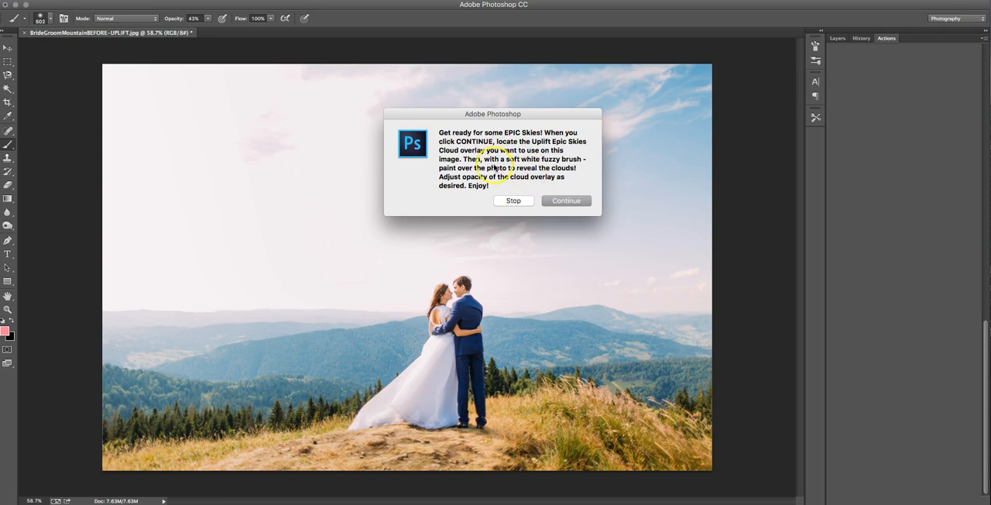
left_click(565, 202)
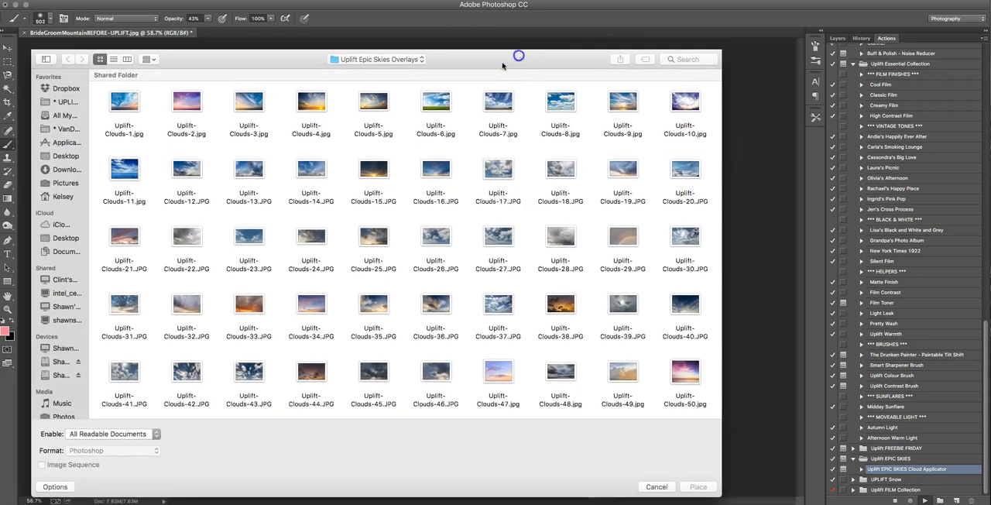
- Choose a pink-orange Uplift-Clouds sunset JPG and place it onto the photo
left_click(124, 236)
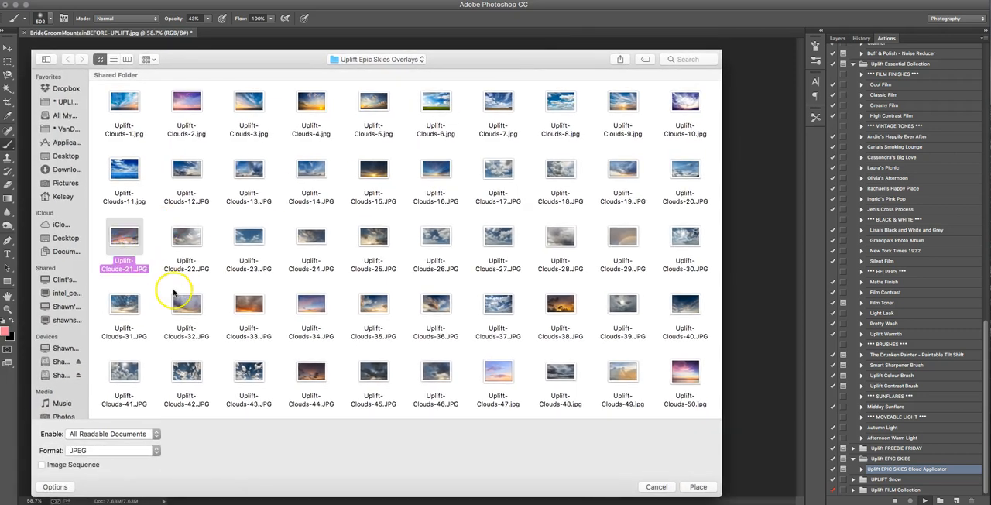
mouse_move(118, 248)
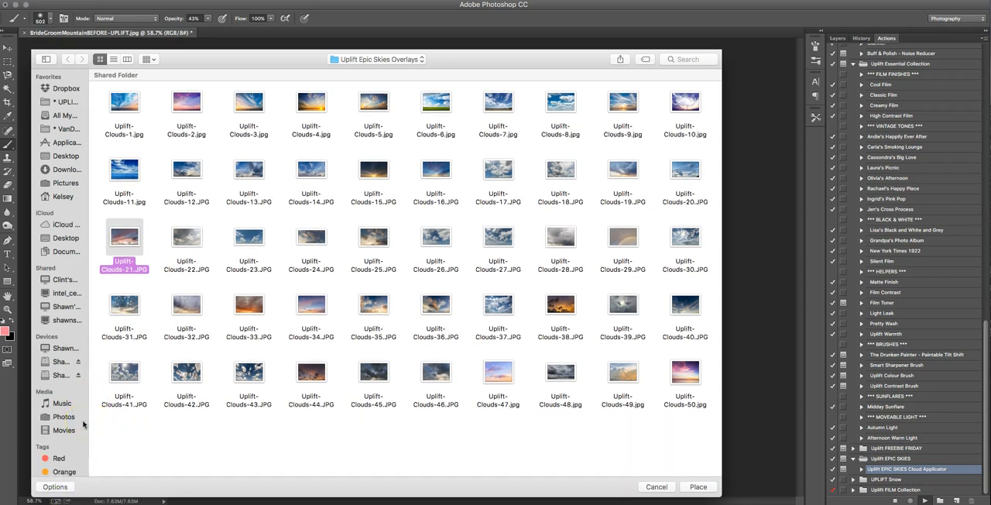
mouse_move(379, 288)
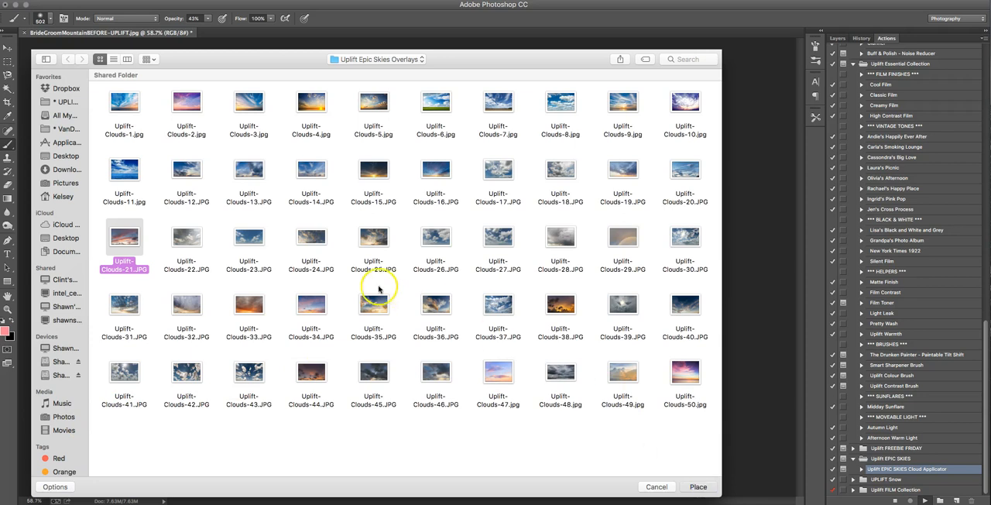
left_click(697, 486)
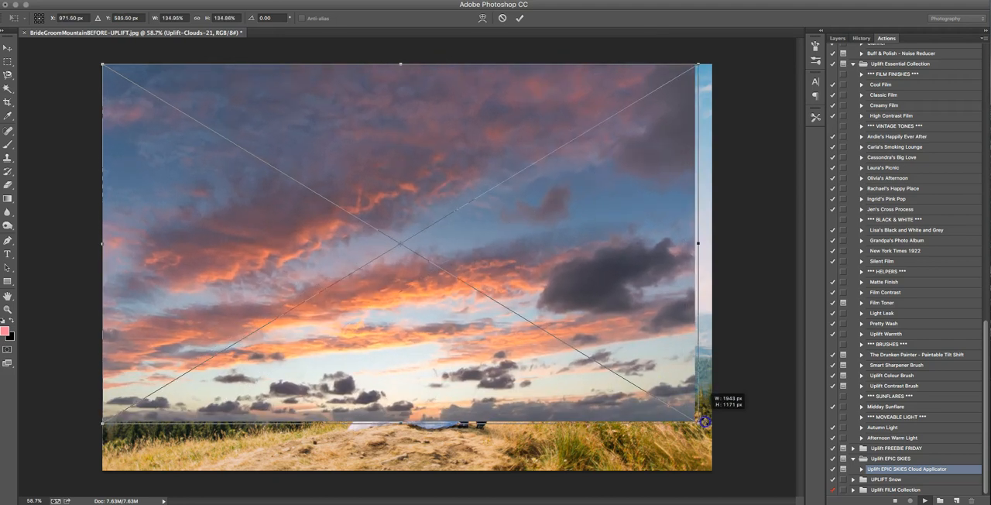
- Scale the placed cloud image to fill the frame before the action masks it
left_click_drag(705, 421, 709, 428)
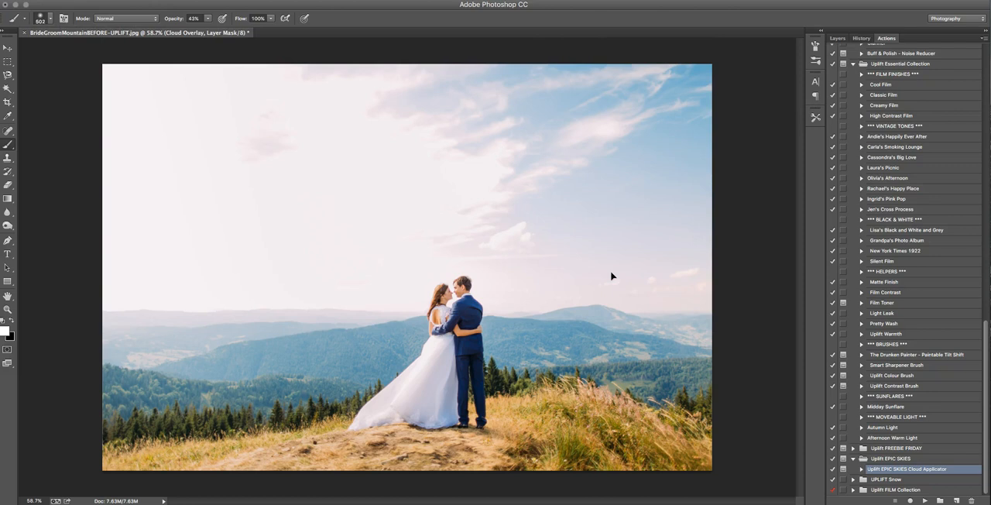
mouse_move(736, 153)
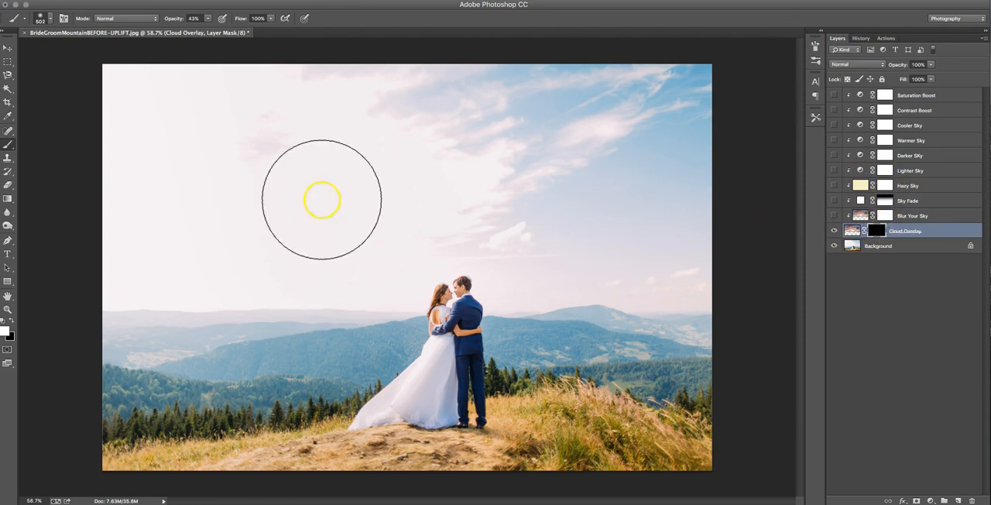
- Set the Brush tool larger with 0% hardness and a lowered painting opacity
left_click(877, 231)
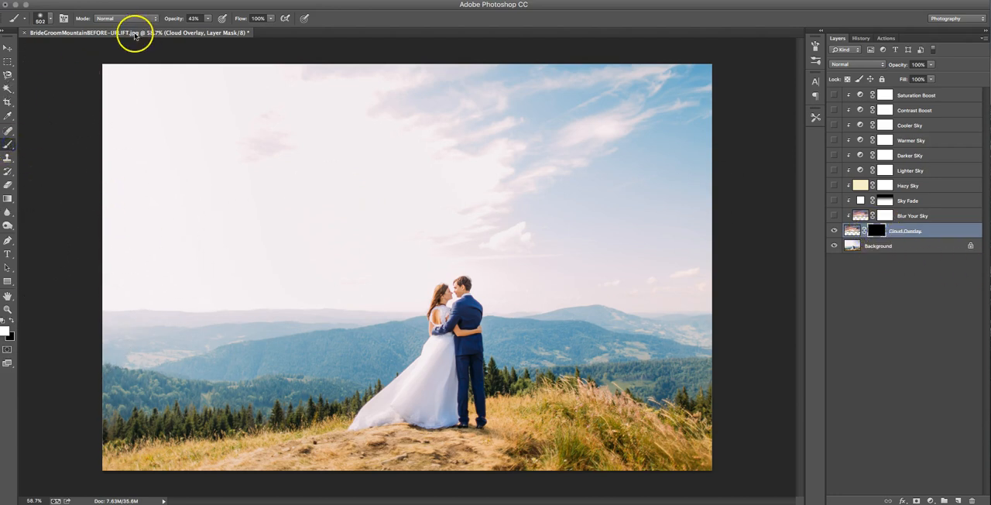
left_click(15, 18)
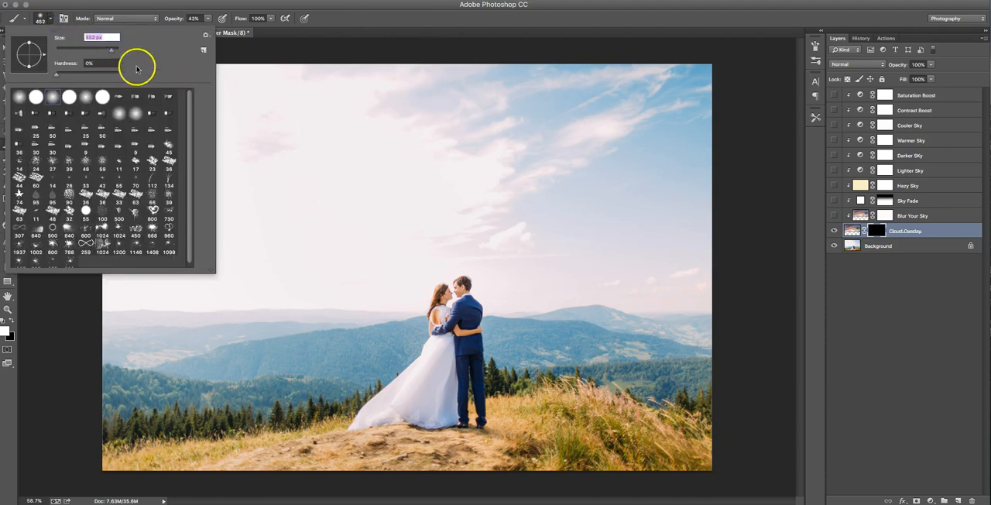
left_click_drag(112, 53, 112, 52)
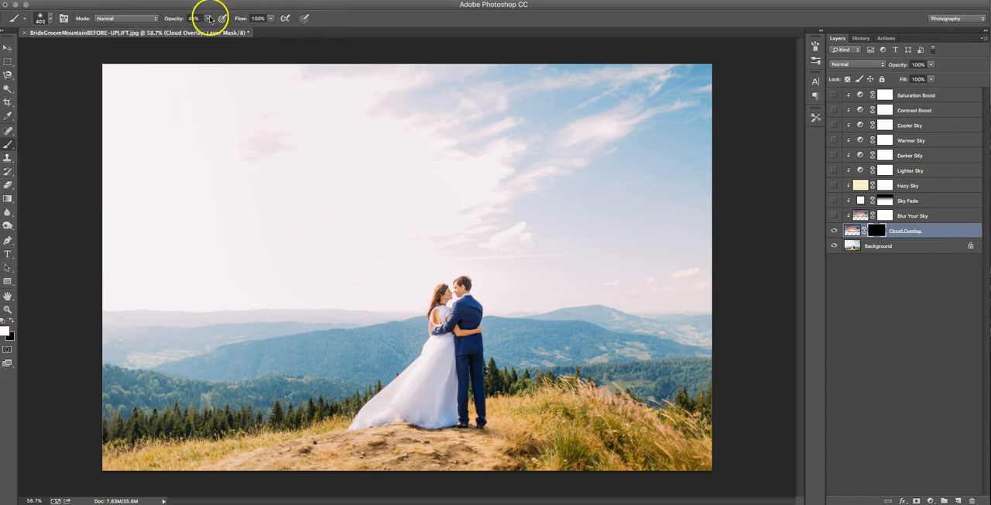
left_click_drag(195, 28, 228, 28)
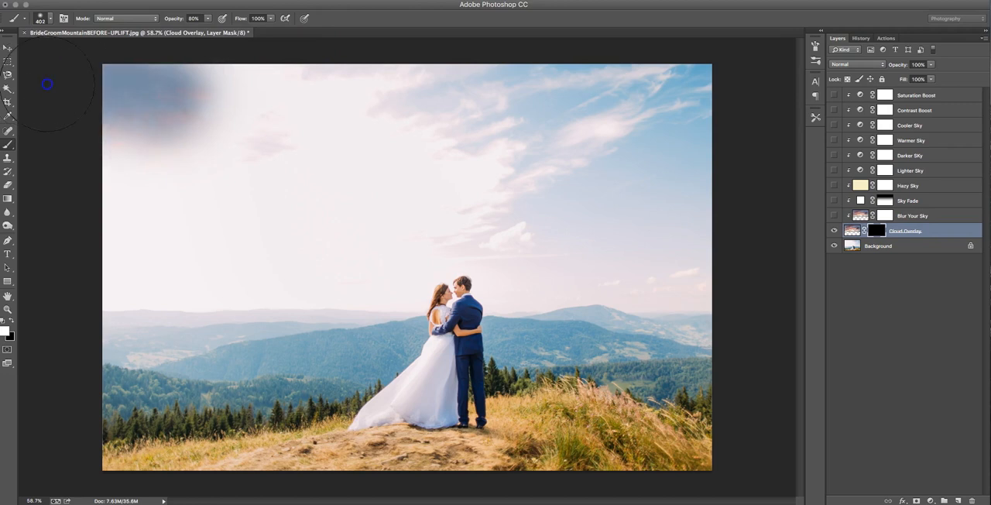
- Reveal the sunset clouds across the top-left, upper and right sky on the overlay mask
left_click_drag(47, 84, 392, 120)
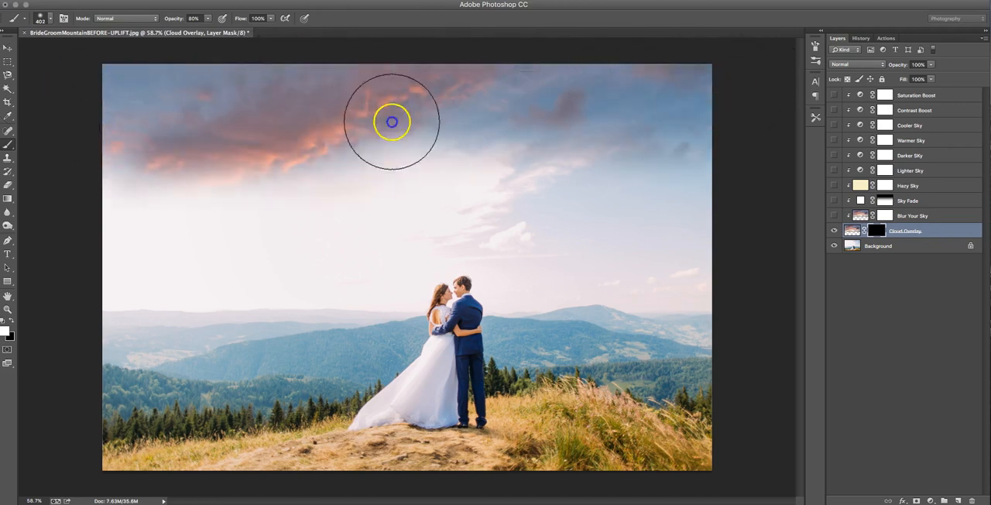
left_click_drag(390, 121, 99, 211)
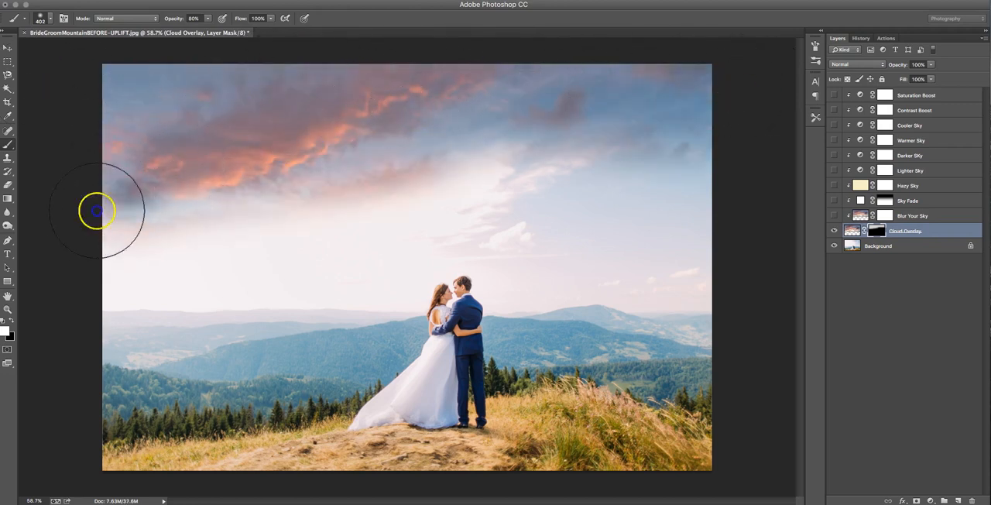
left_click_drag(96, 210, 542, 130)
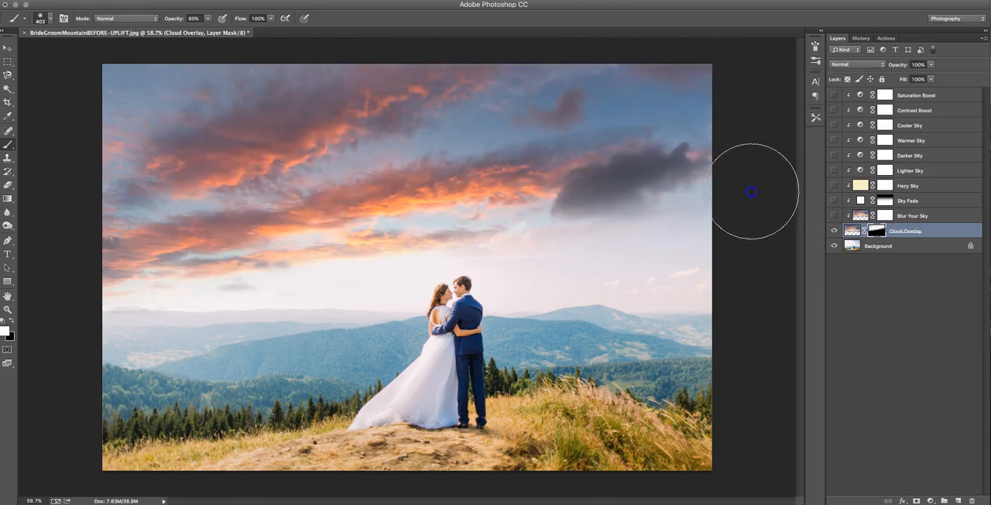
left_click_drag(751, 191, 313, 63)
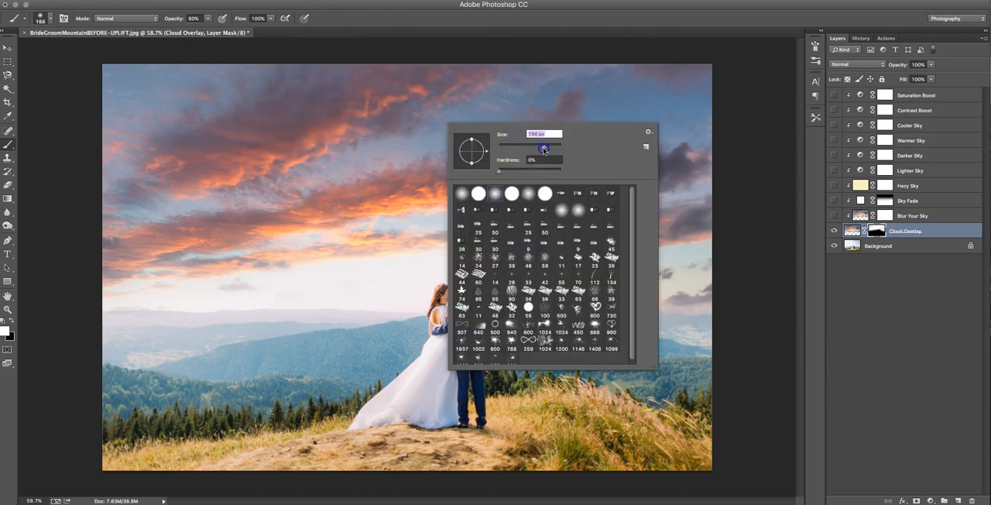
- Resize the soft brush and blend the clouds into the left and right horizon
left_click_drag(542, 147, 545, 147)
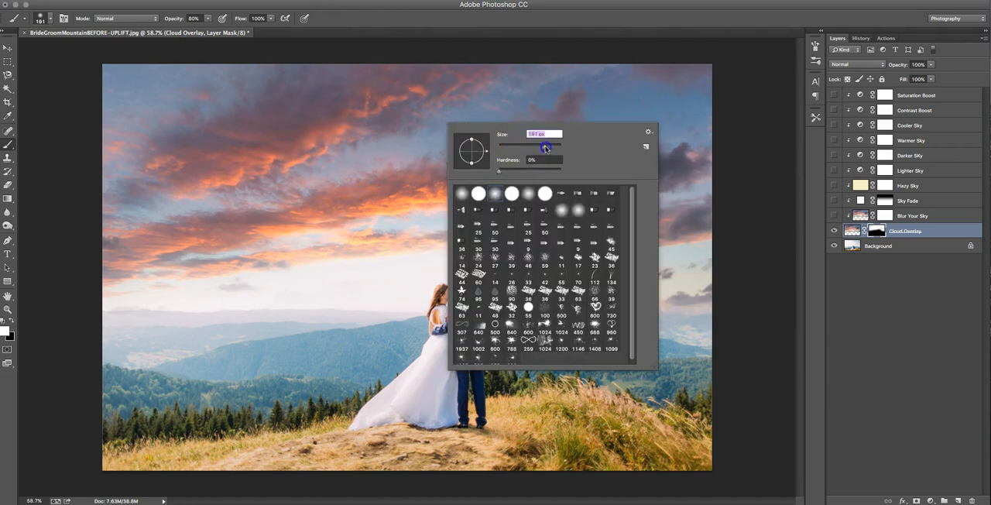
left_click_drag(545, 148, 544, 147)
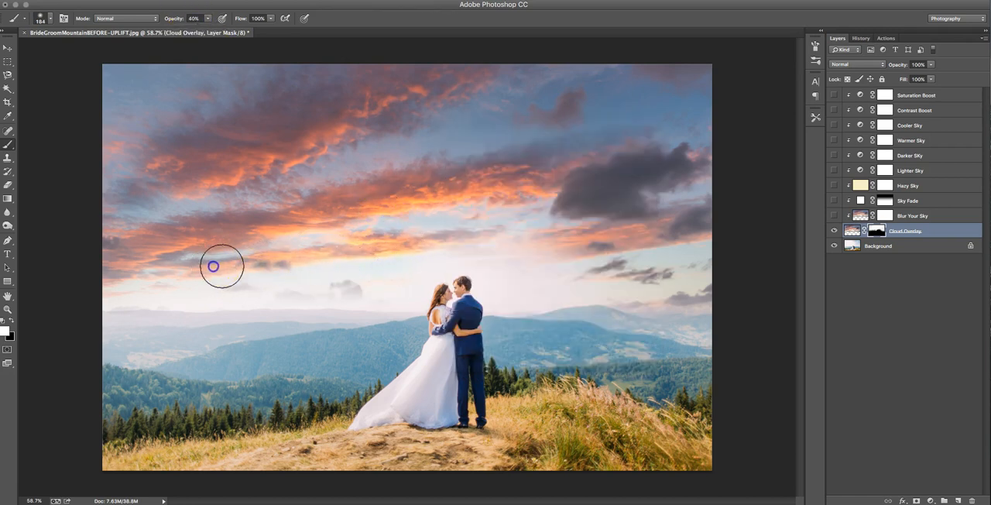
left_click_drag(223, 267, 375, 249)
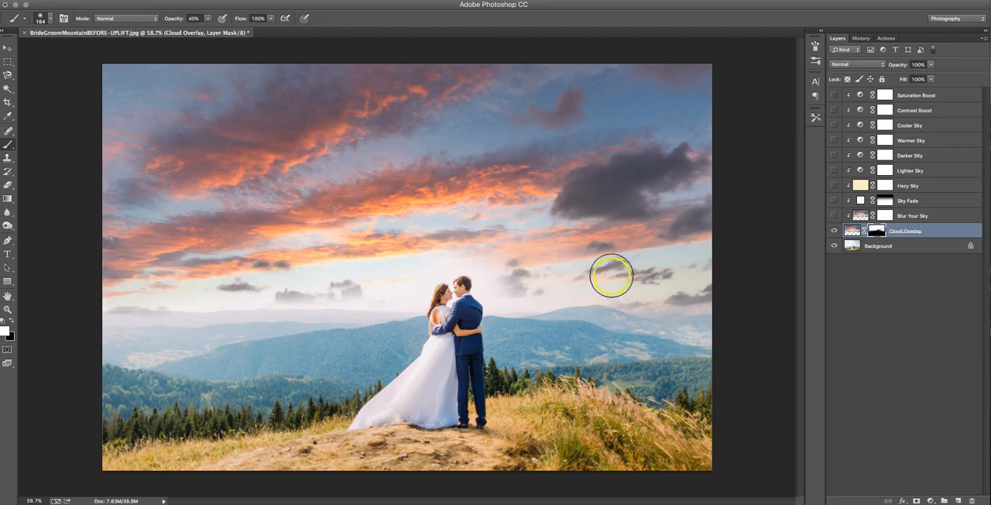
left_click_drag(612, 276, 300, 273)
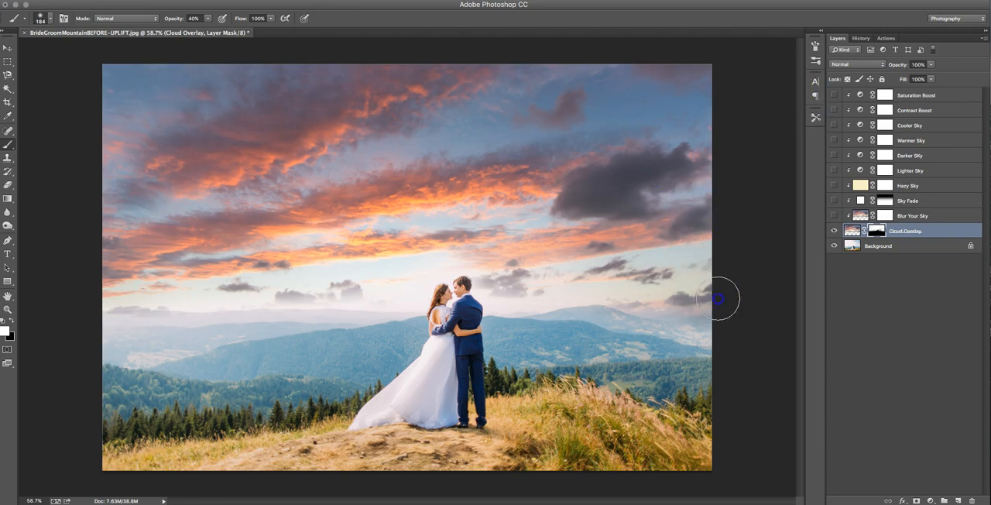
mouse_move(214, 304)
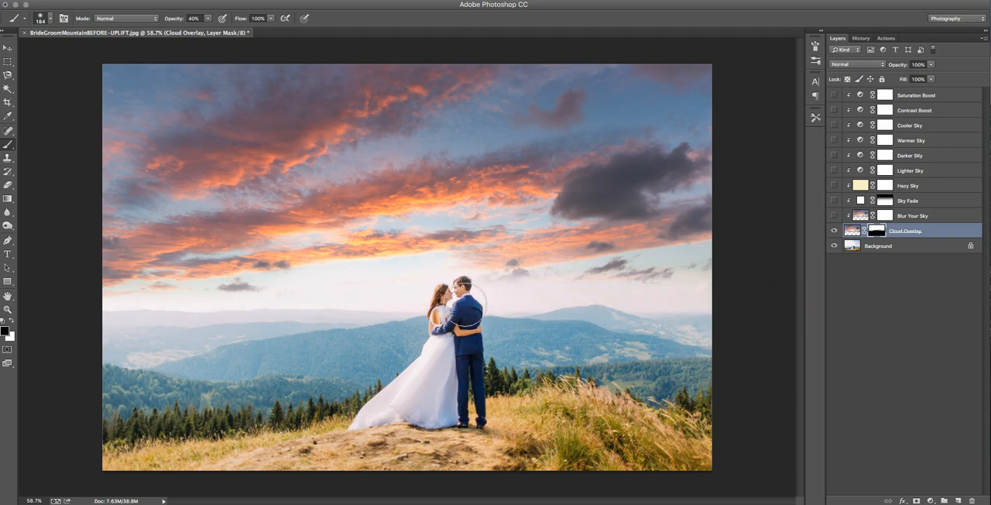
mouse_move(741, 189)
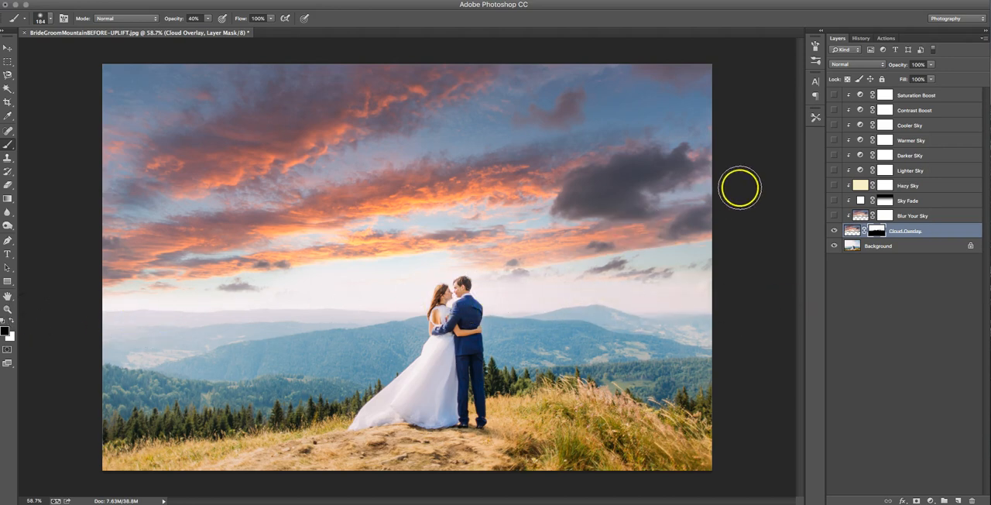
mouse_move(815, 124)
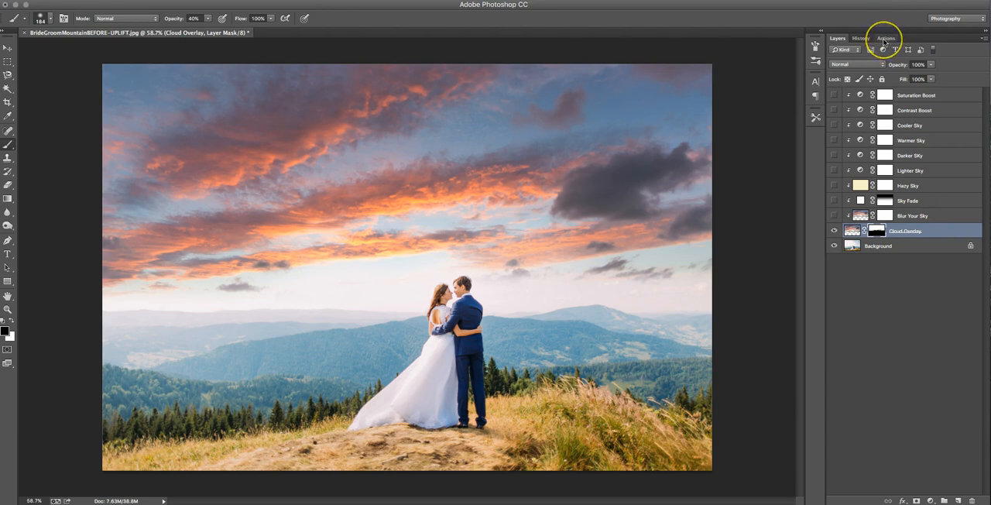
mouse_move(935, 65)
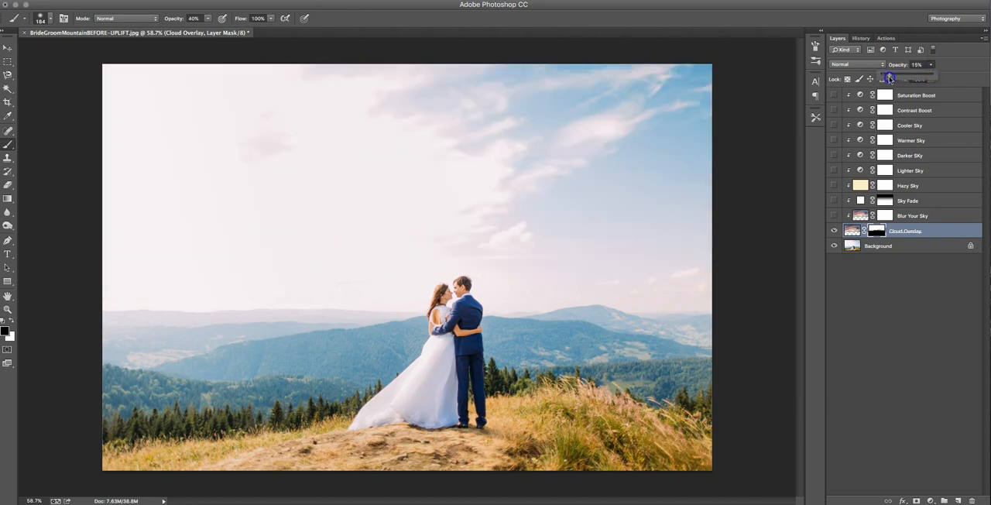
- Fade the Cloud Overlay layer down, then settle its opacity at about 80%
left_click_drag(889, 76, 917, 76)
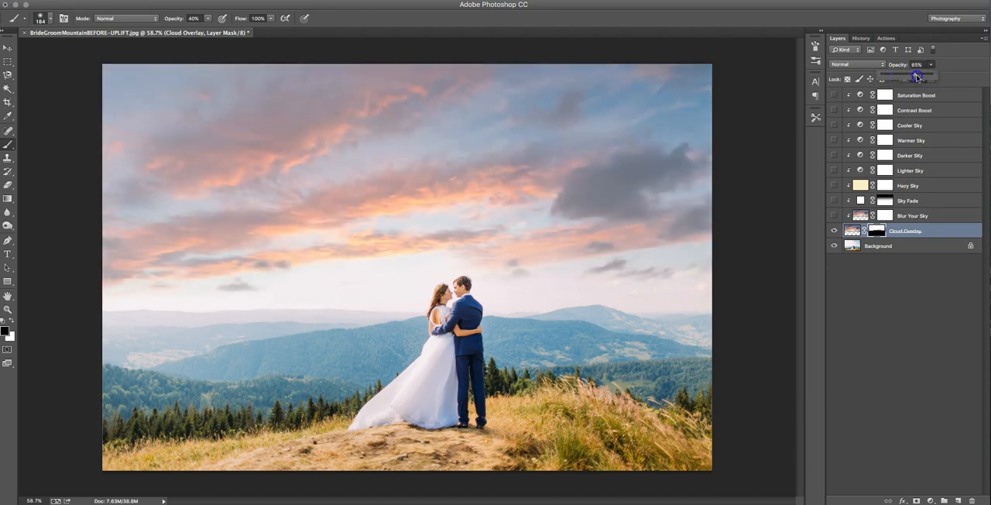
left_click_drag(917, 76, 927, 76)
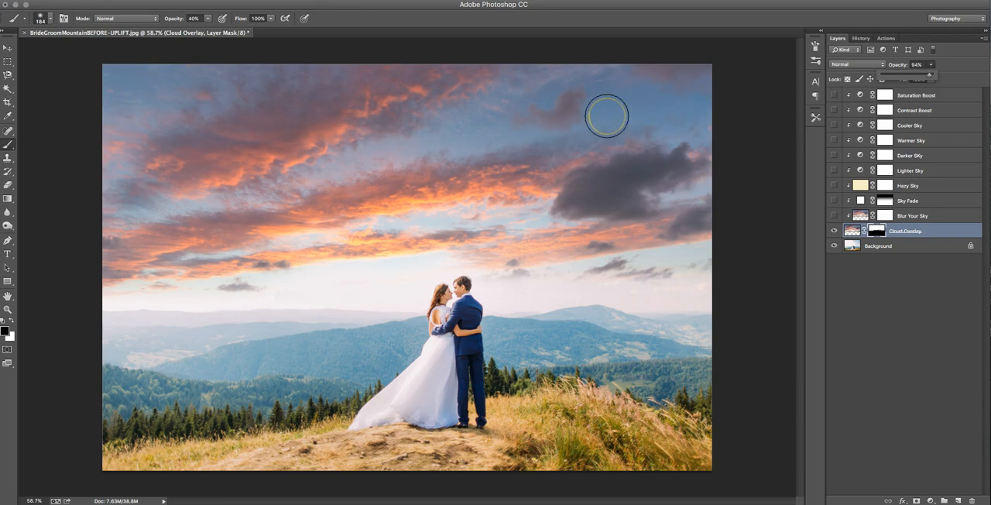
mouse_move(951, 44)
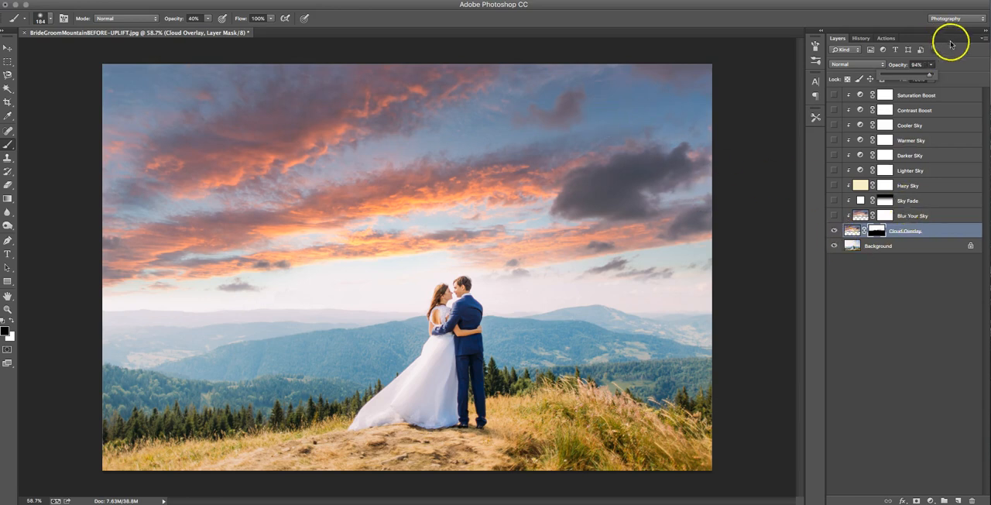
left_click(984, 39)
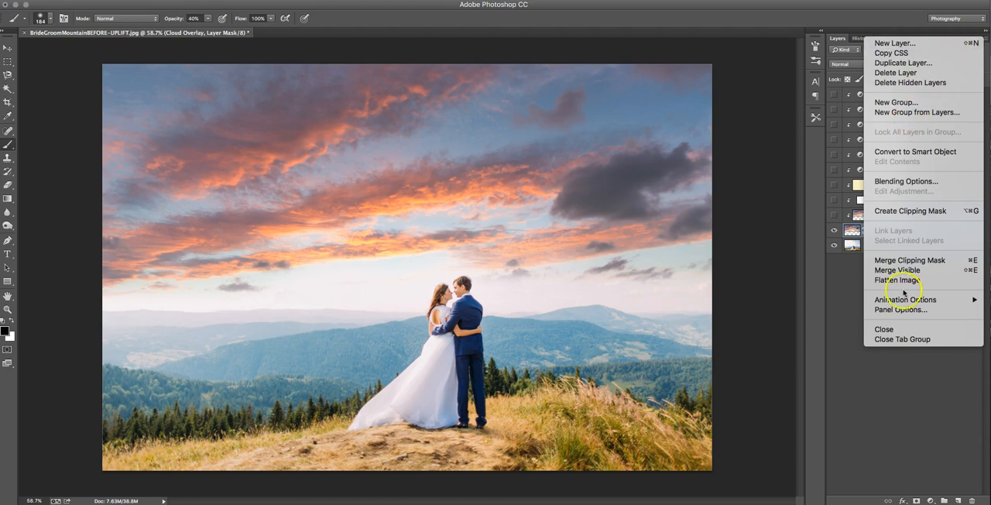
mouse_move(898, 279)
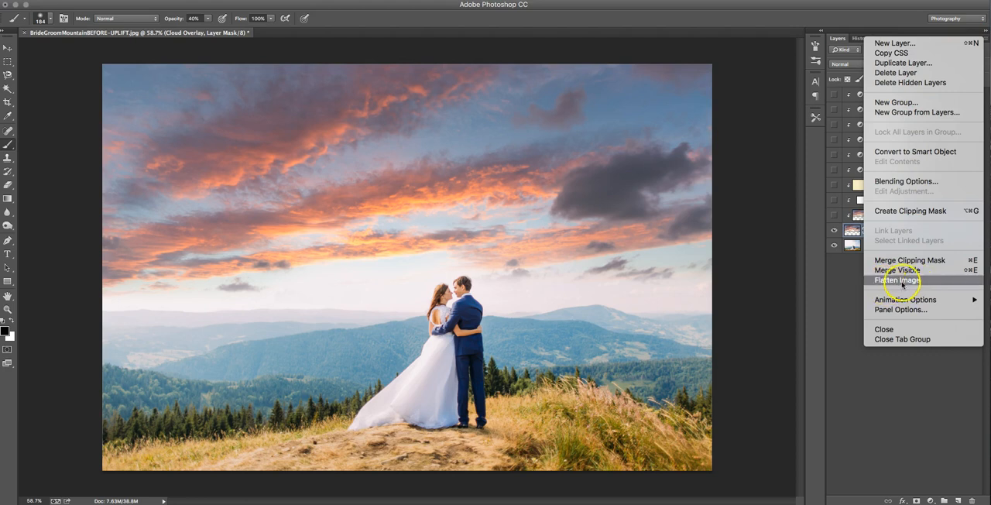
- Flatten the image into one layer, discarding the hidden sky layers
left_click(899, 279)
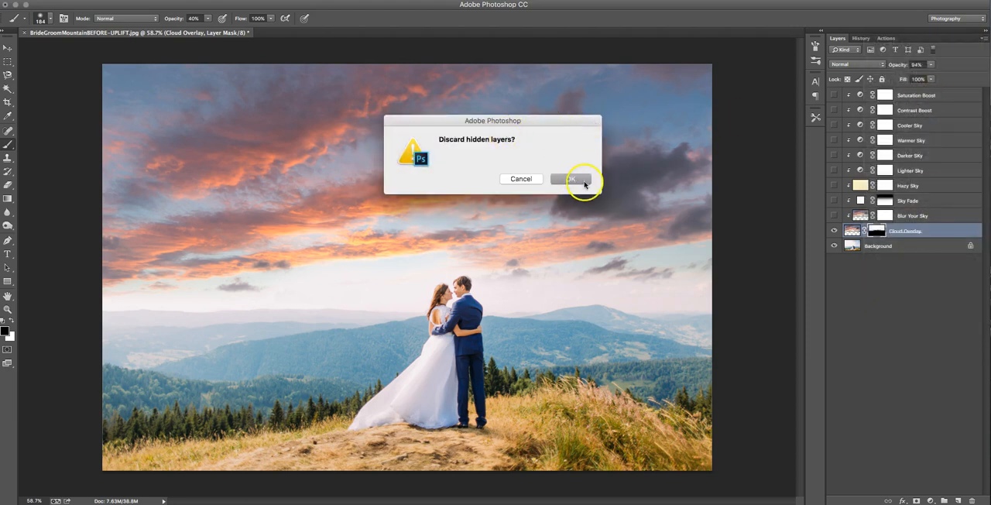
left_click(572, 179)
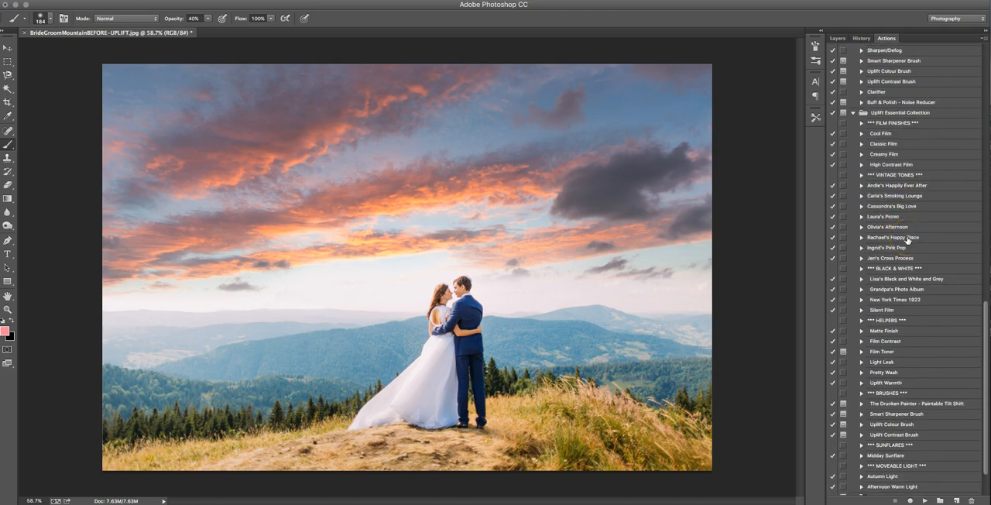
- Play the Andie's Happily Ever After action from the Actions panel
scroll("down", 3)
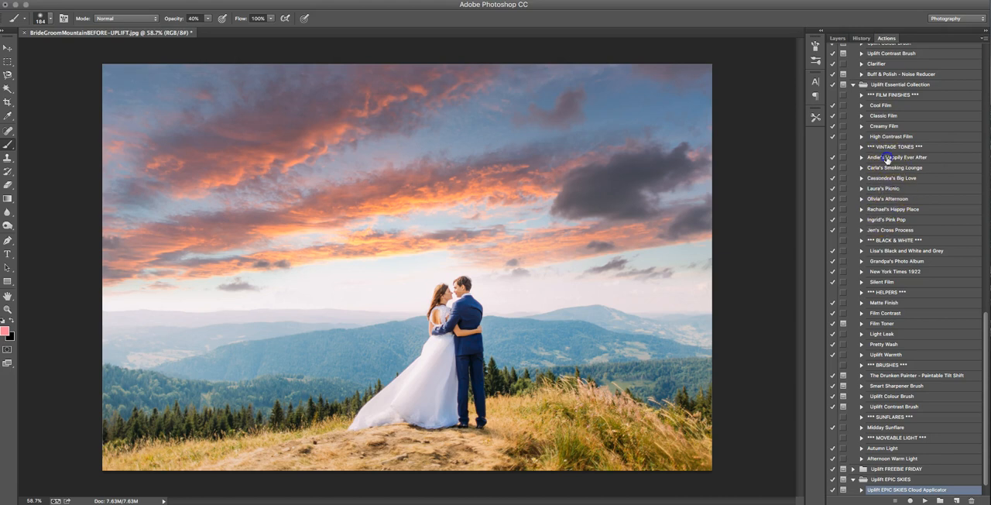
left_click(897, 158)
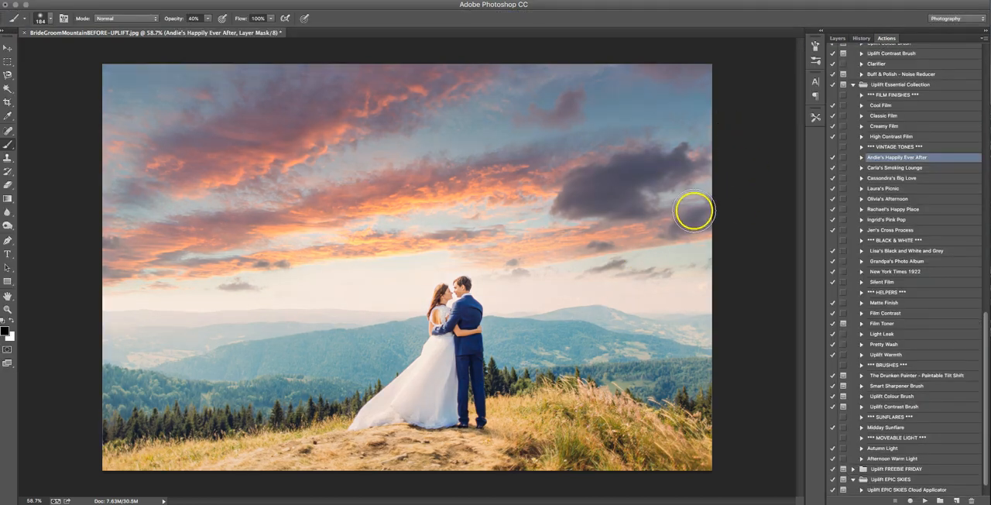
mouse_move(927, 359)
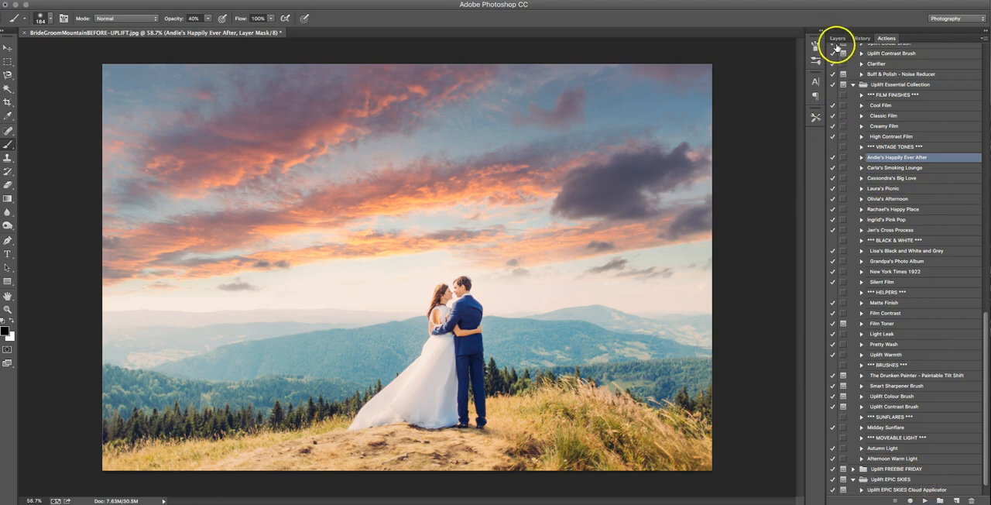
- Show the Layers panel with the Happily Ever After group above the photo
left_click(838, 37)
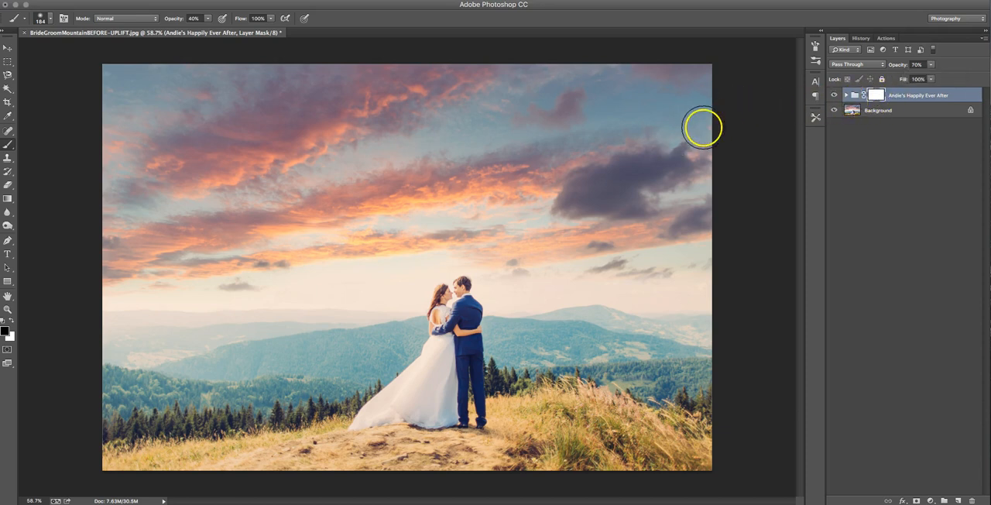
mouse_move(121, 89)
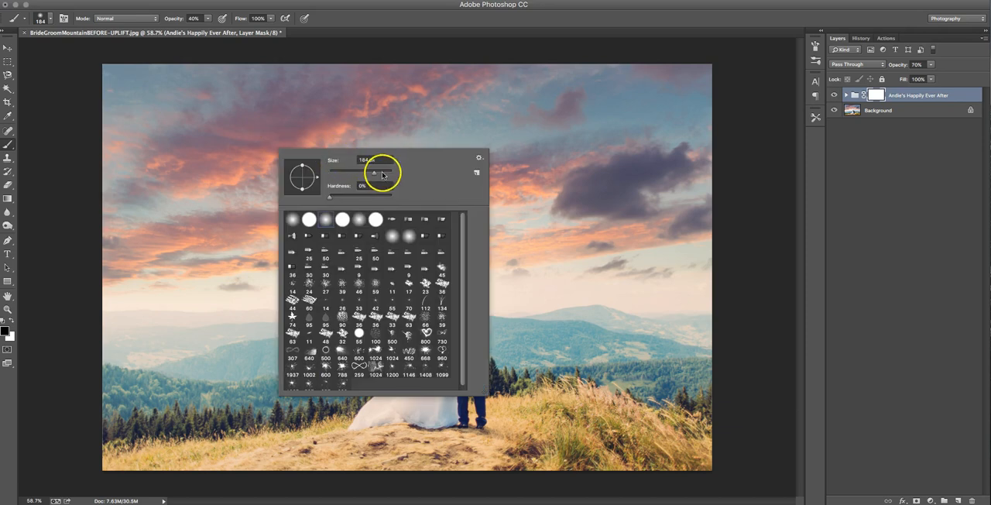
- Size the brush and paint away the toning mask over the lower-left hills
left_click_drag(374, 177, 386, 172)
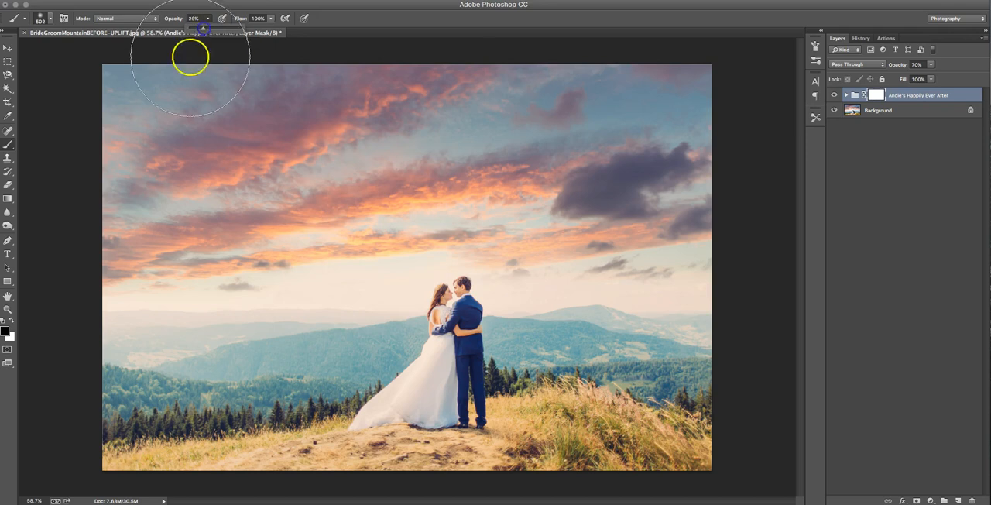
mouse_move(44, 105)
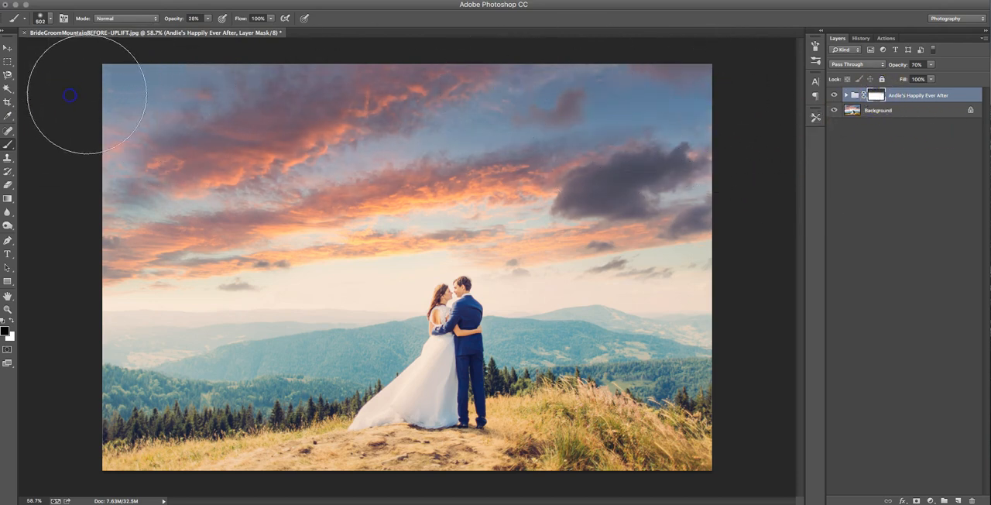
mouse_move(727, 228)
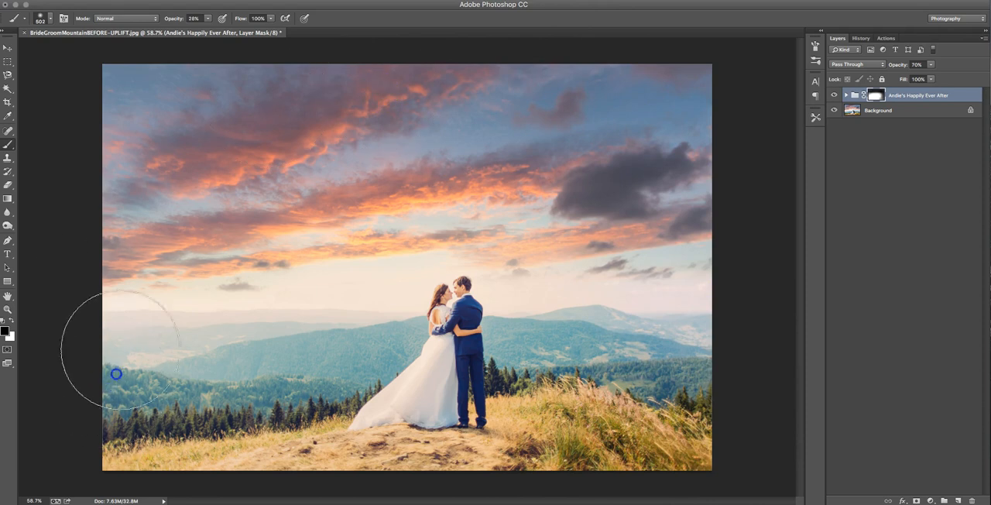
left_click_drag(117, 375, 399, 463)
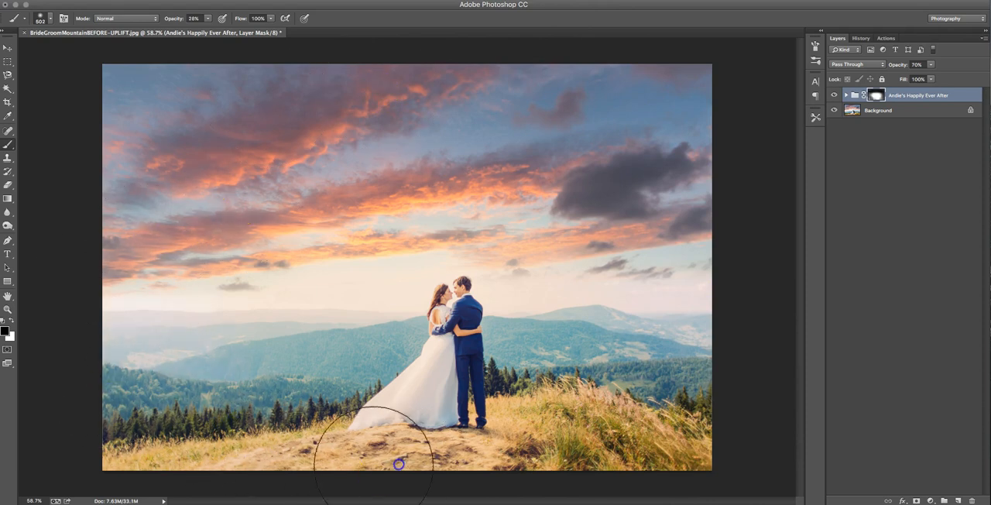
mouse_move(681, 62)
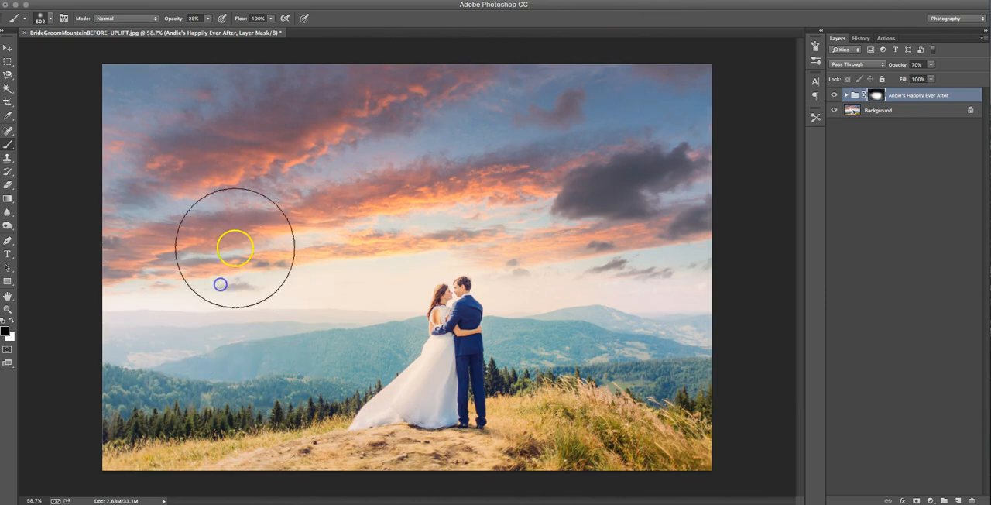
mouse_move(689, 276)
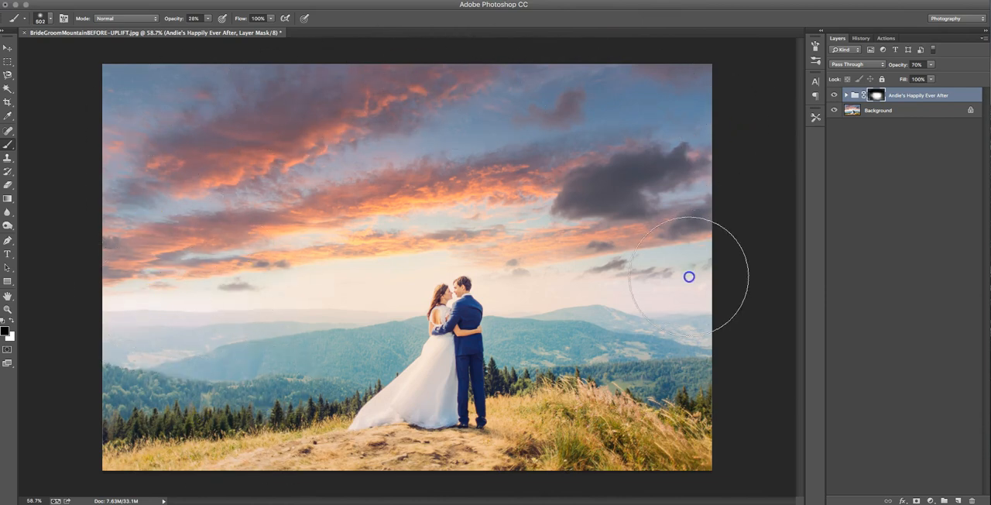
mouse_move(607, 223)
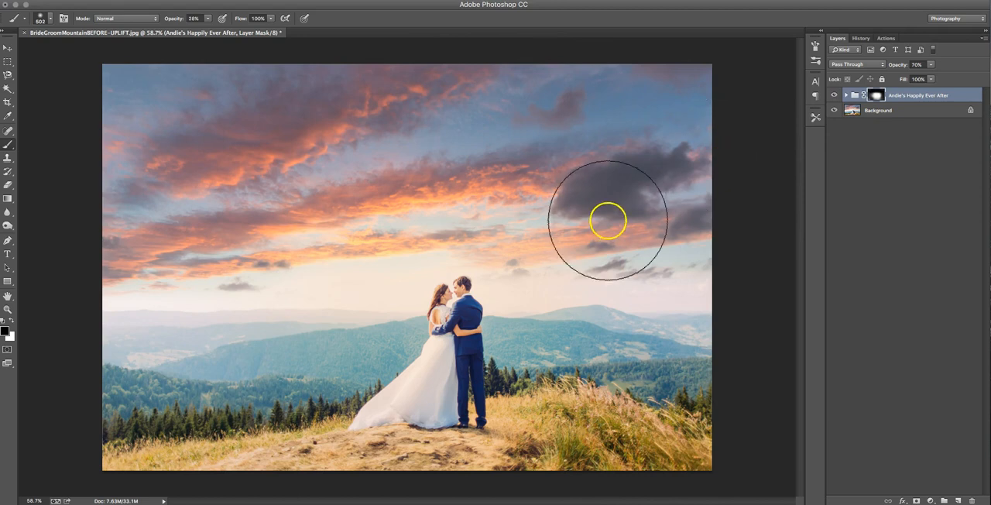
mouse_move(175, 92)
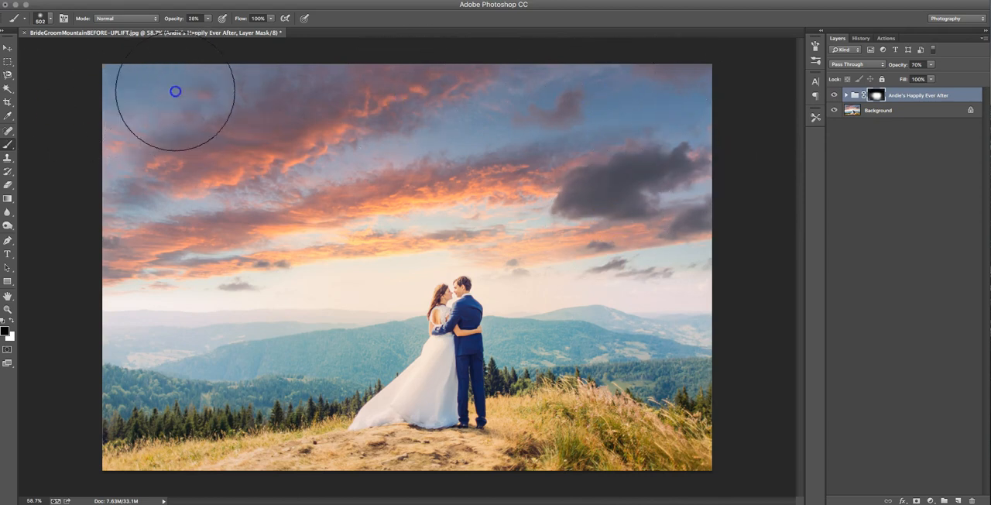
mouse_move(369, 109)
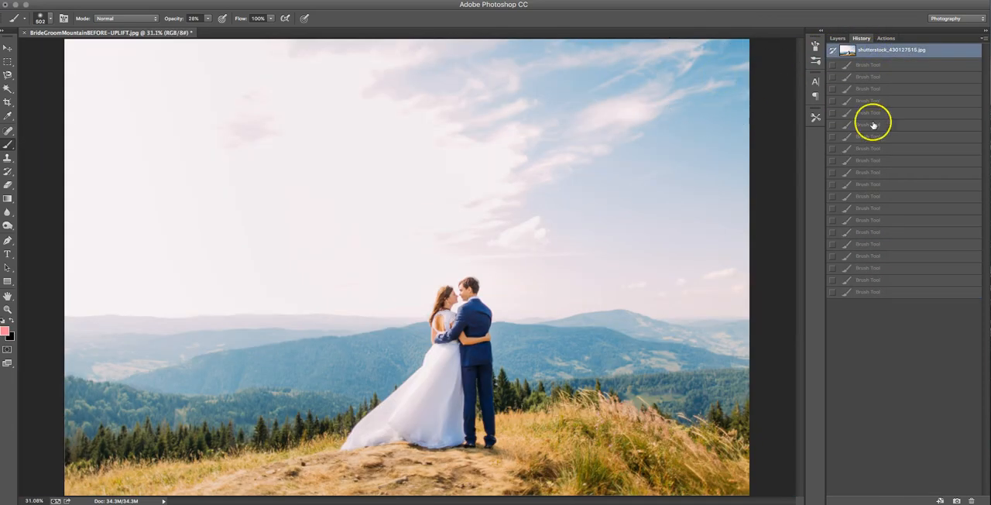
- View the original unedited snapshot for comparison, then return to the actions list
left_click(867, 291)
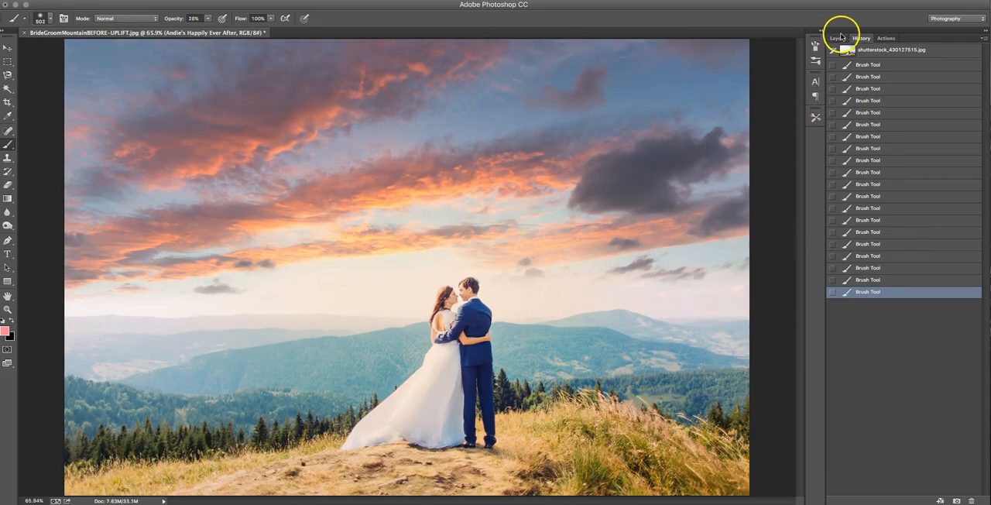
left_click(886, 37)
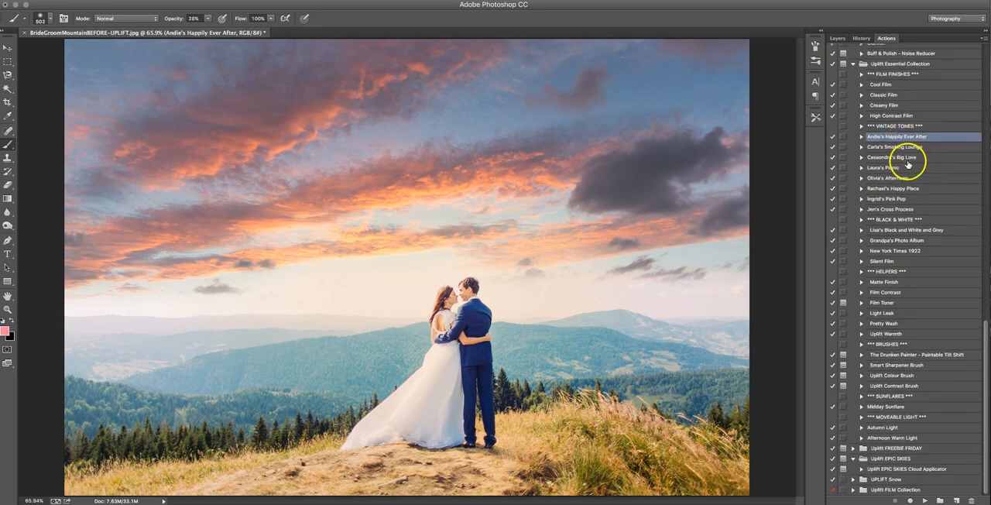
mouse_move(902, 203)
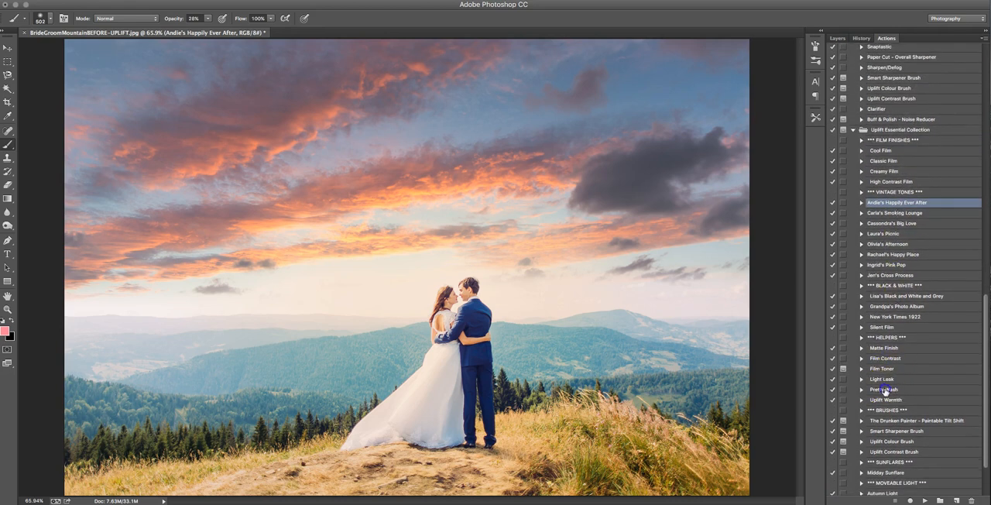
- Run the Pretty Wash action, soften its opacity and brush its mask in the sky
left_click(886, 389)
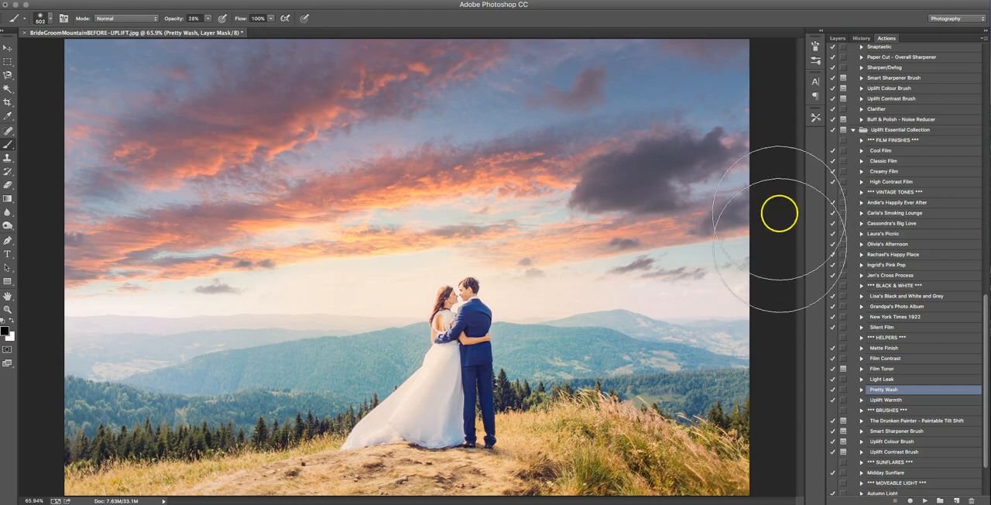
left_click(836, 37)
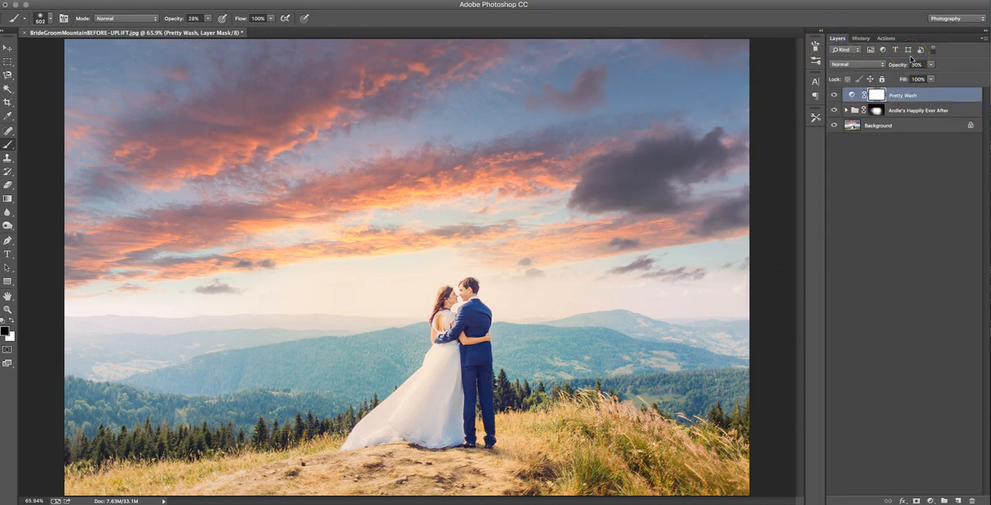
mouse_move(508, 288)
type("80")
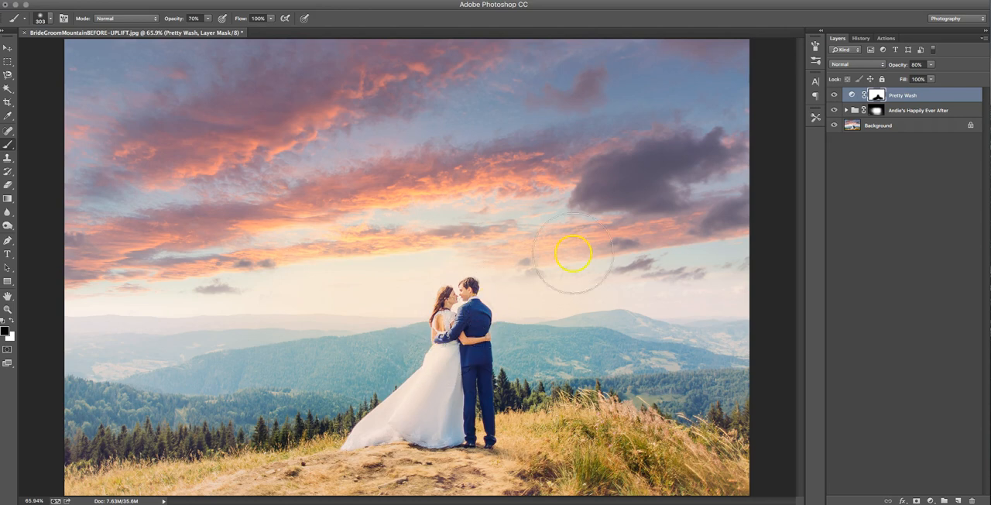
left_click(886, 37)
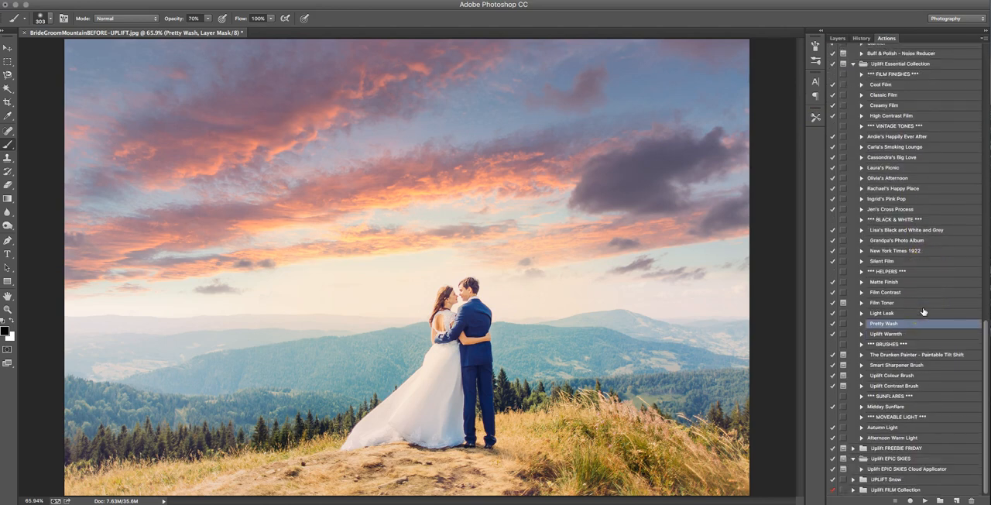
- Run the Smart Sharpener Brush action and drag its layer opacity down to a partial value
scroll("down", 3)
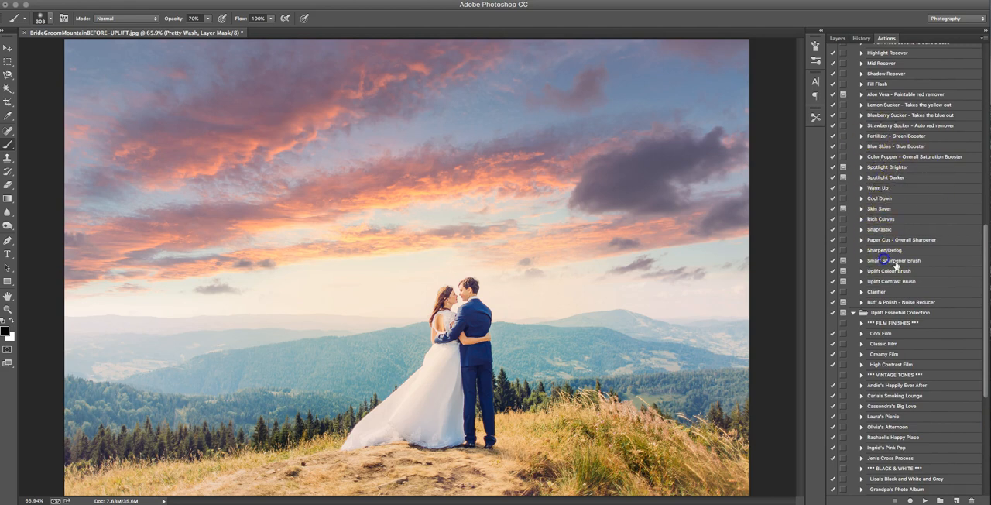
left_click(897, 261)
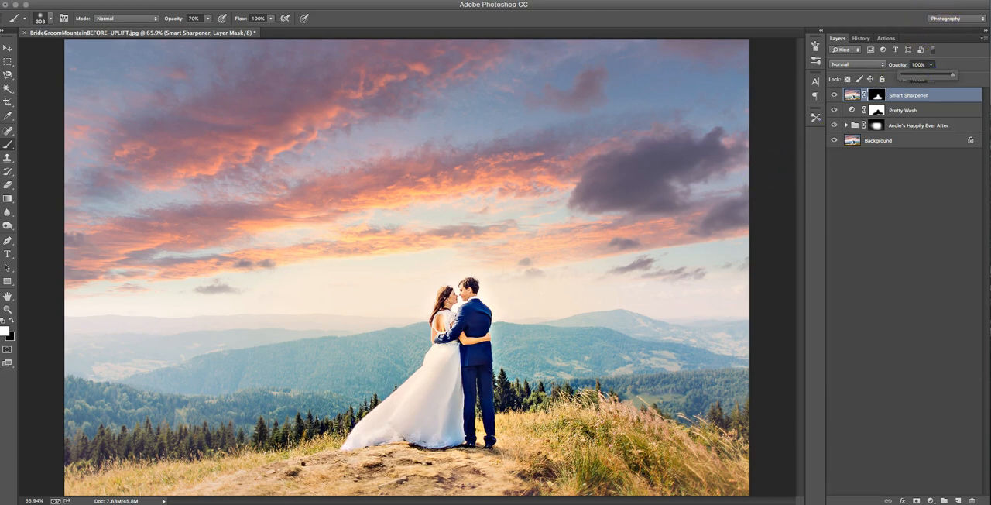
left_click_drag(952, 75, 923, 76)
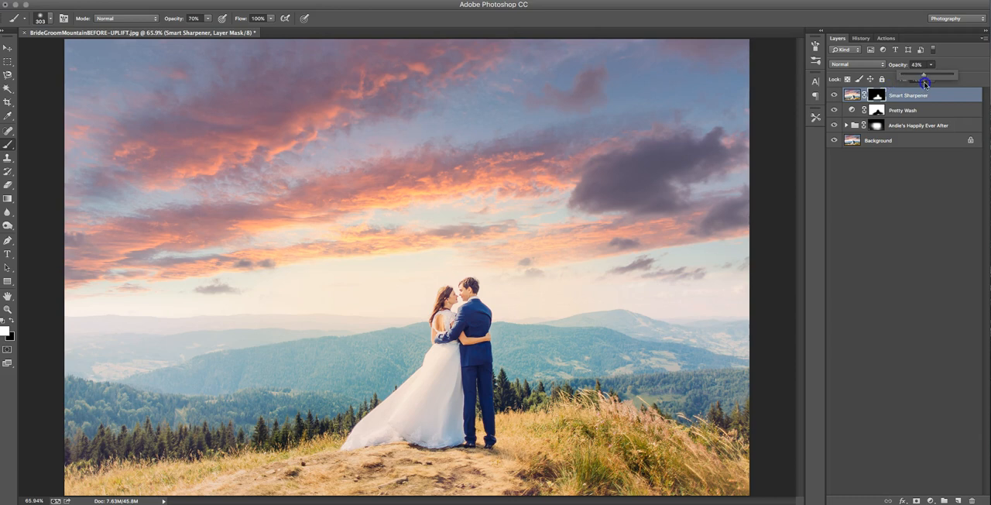
left_click_drag(926, 82, 922, 82)
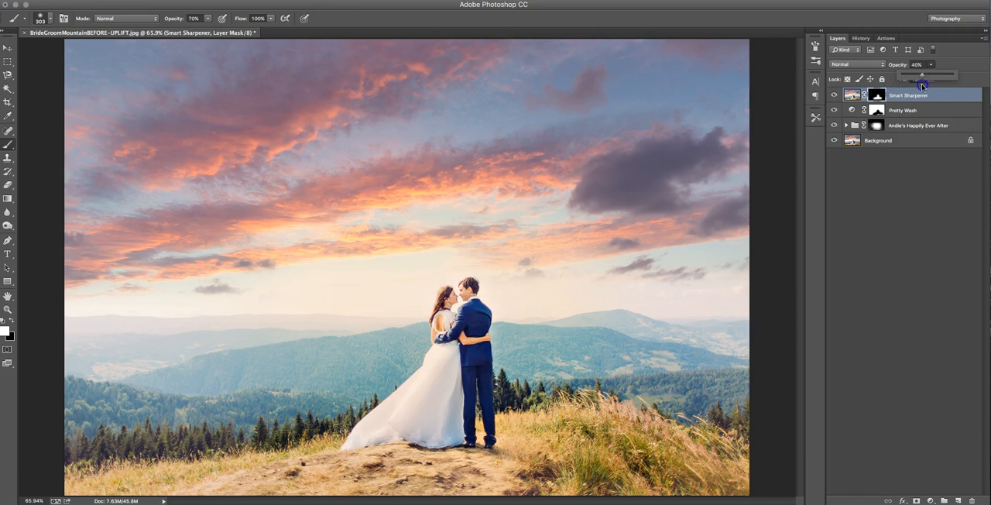
mouse_move(893, 183)
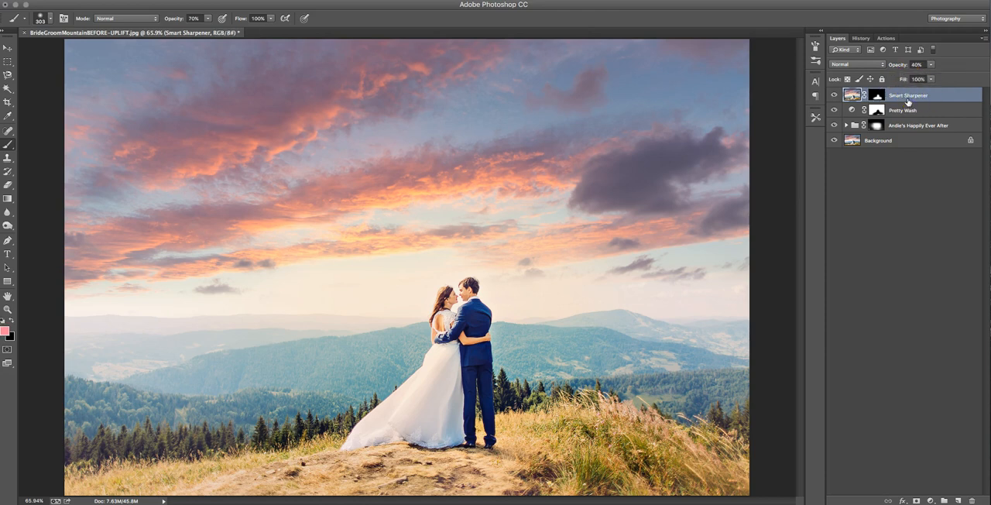
left_click(886, 37)
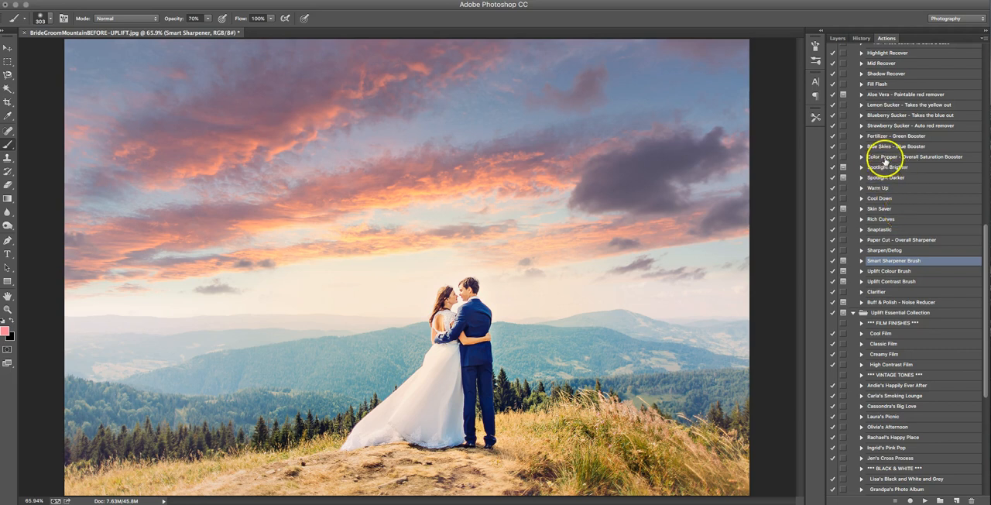
- Run the Color Popper saturation booster action and return to the layer stack
left_click(914, 156)
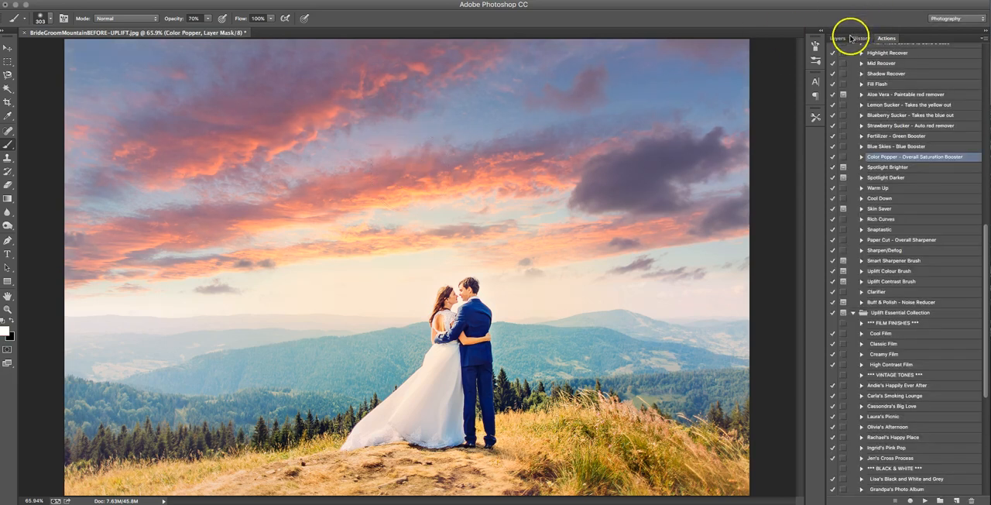
left_click(837, 37)
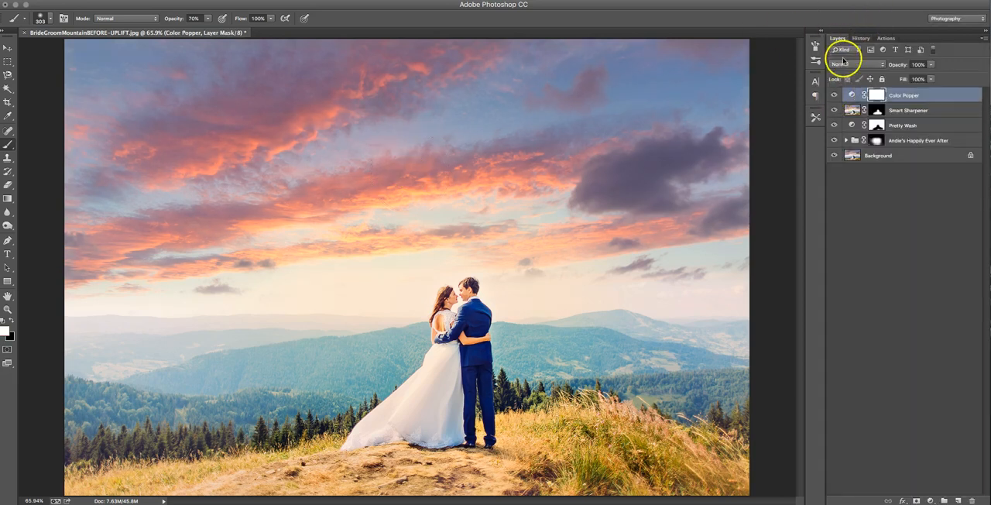
left_click(835, 96)
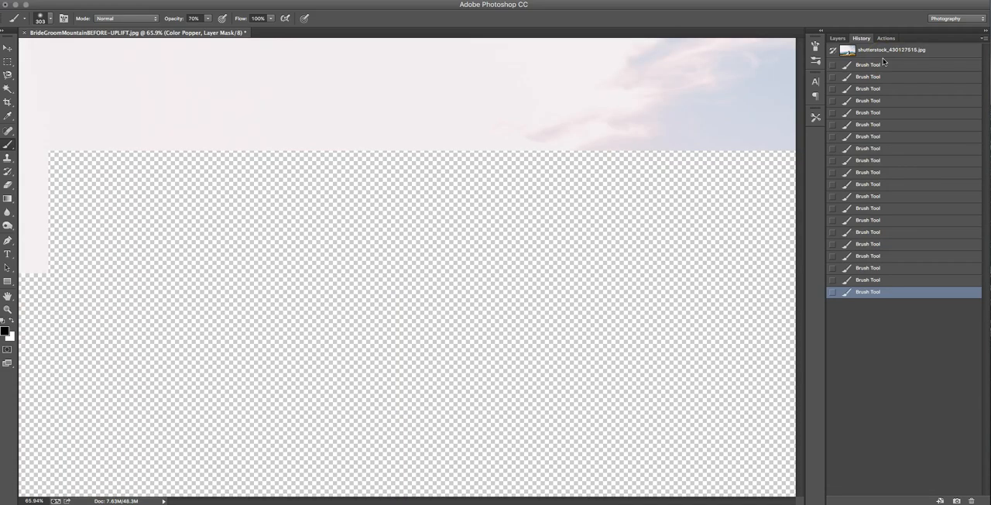
left_click(890, 49)
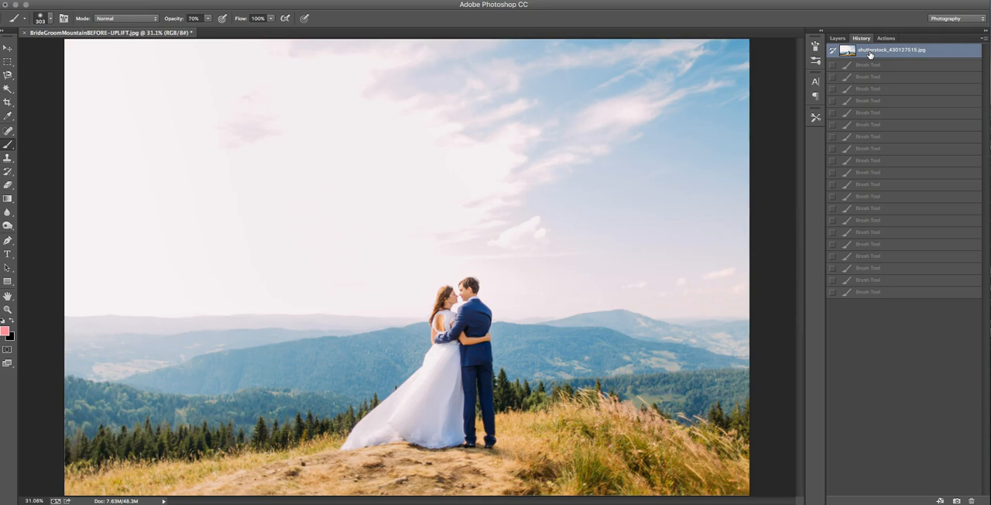
left_click(867, 291)
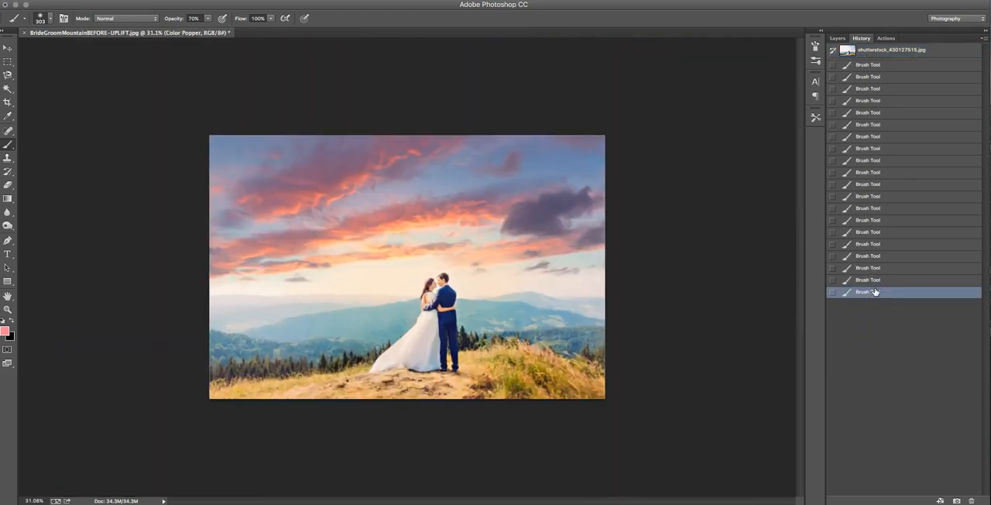